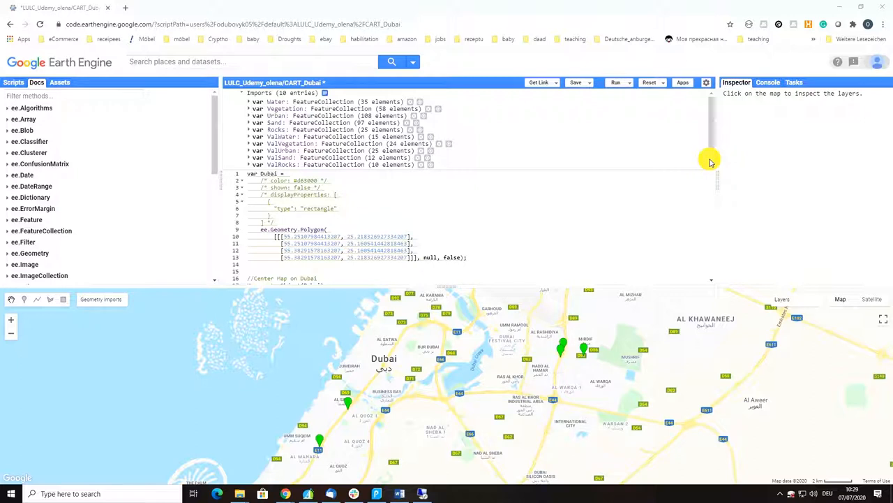
{"action": "mouse_move", "coordinate": [483, 181]}
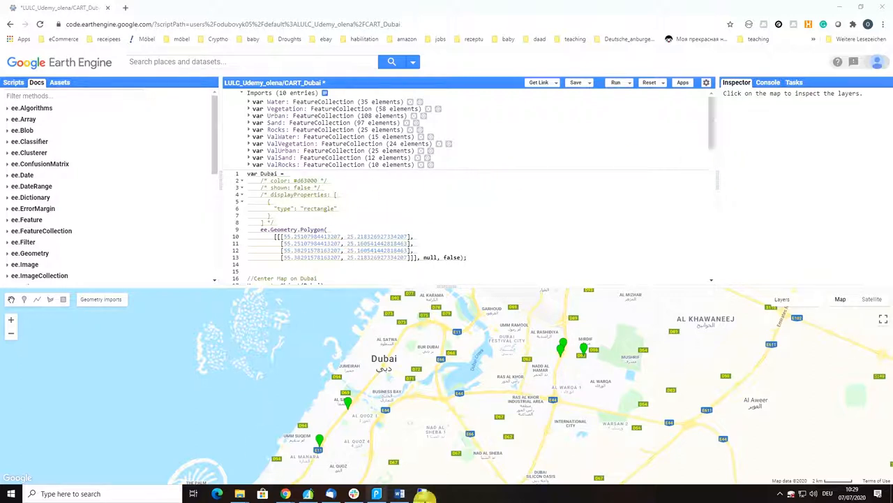
{"action": "mouse_move", "coordinate": [381, 95]}
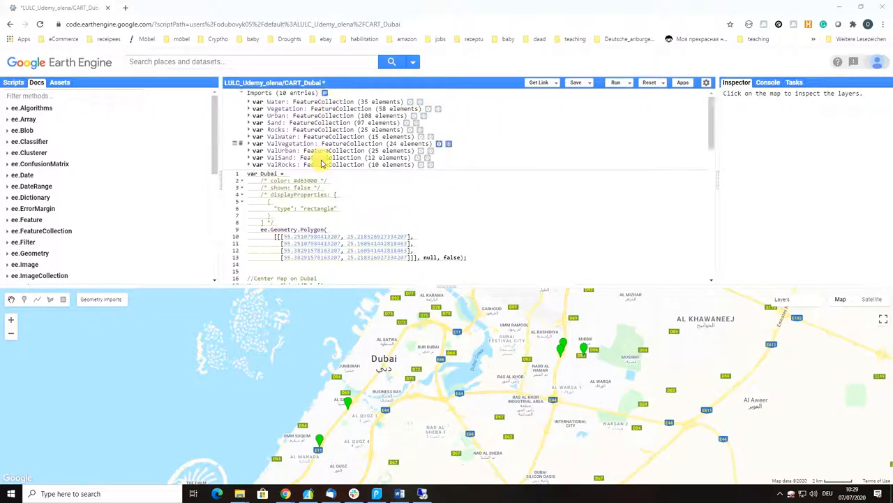
{"action": "mouse_move", "coordinate": [392, 95]}
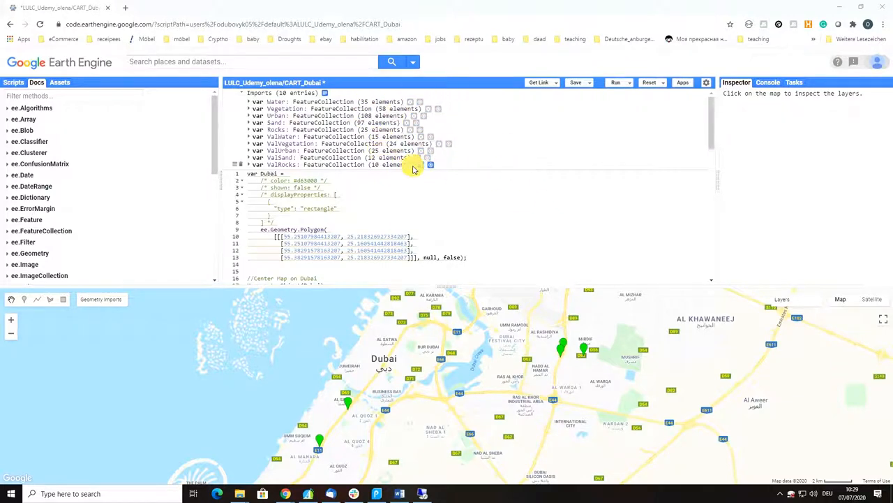
{"action": "mouse_move", "coordinate": [463, 188]}
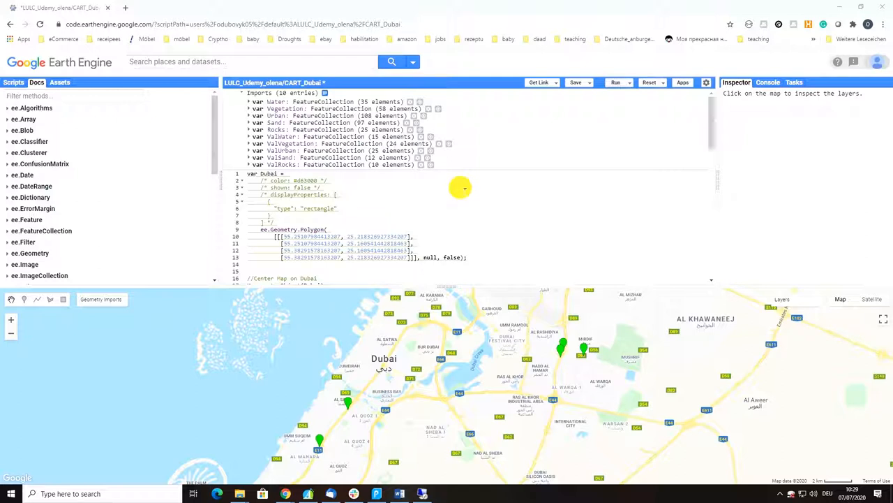
- Browse down through the API reference entries in the Docs listing
{"action": "scroll", "scroll_direction": "down", "scroll_amount": 3}
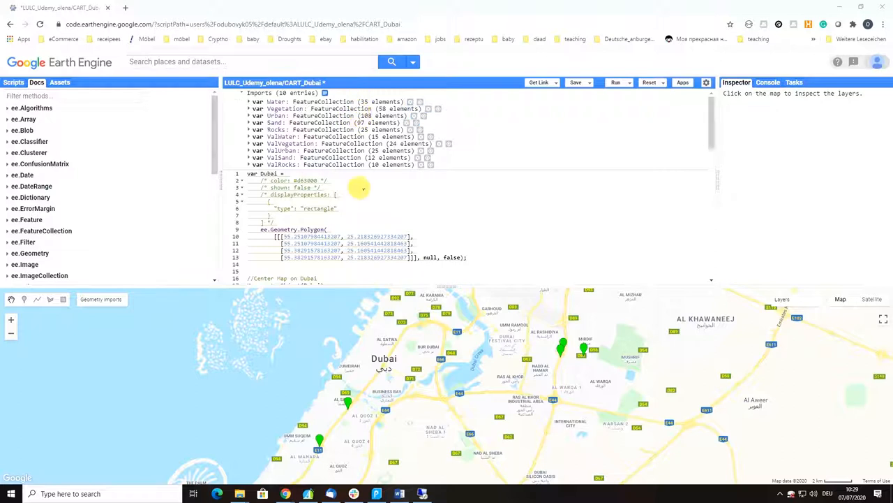
{"action": "mouse_move", "coordinate": [478, 133]}
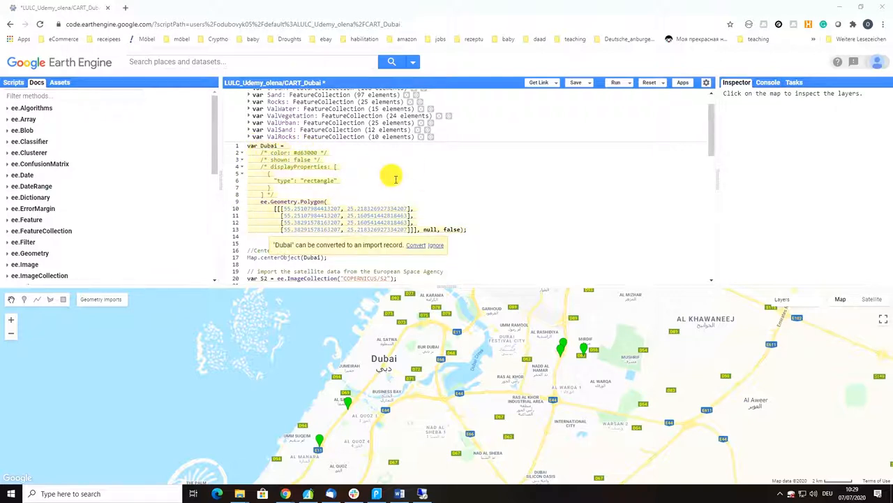
{"action": "scroll", "scroll_direction": "down", "scroll_amount": 3}
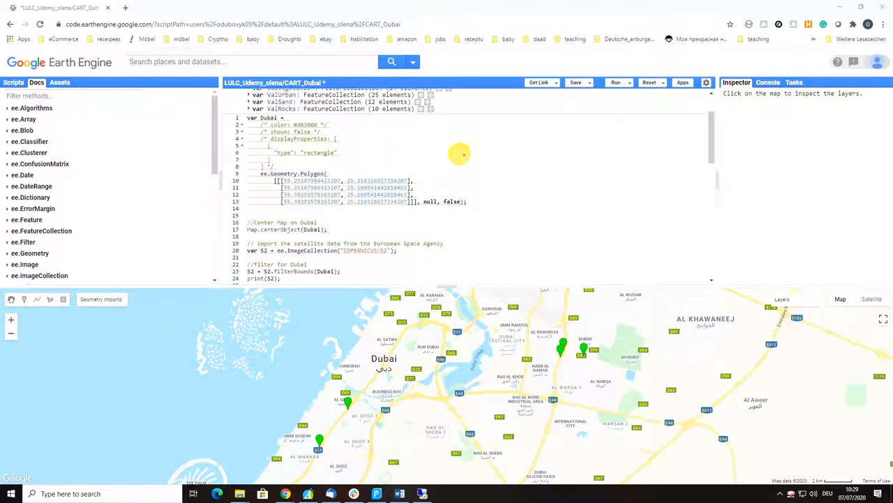
{"action": "scroll", "scroll_direction": "down", "scroll_amount": 3}
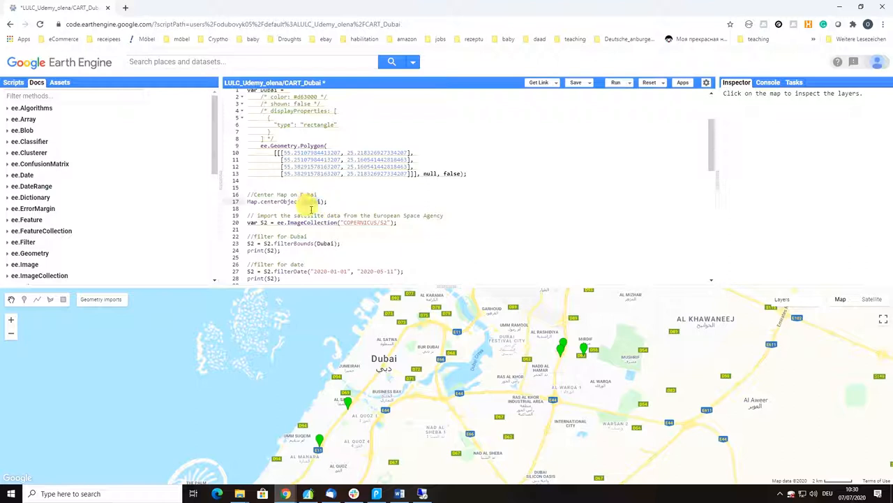
{"action": "scroll", "scroll_direction": "down", "scroll_amount": 3}
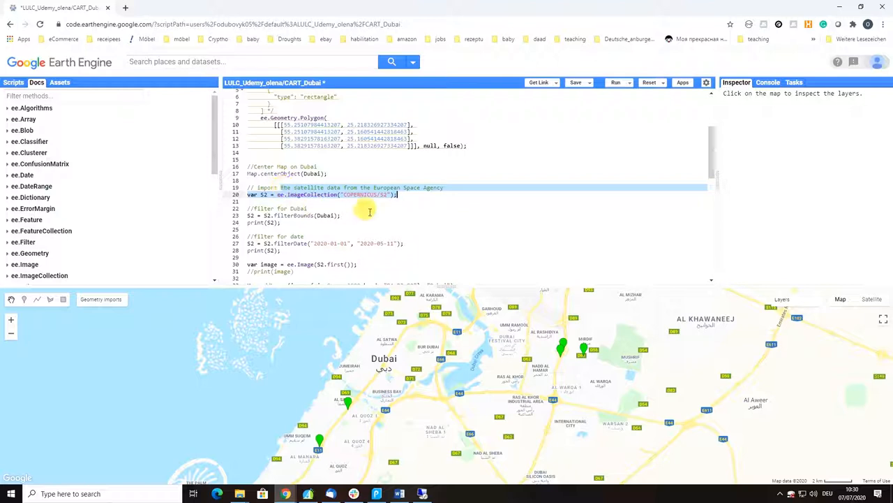
{"action": "scroll", "scroll_direction": "down", "scroll_amount": 3}
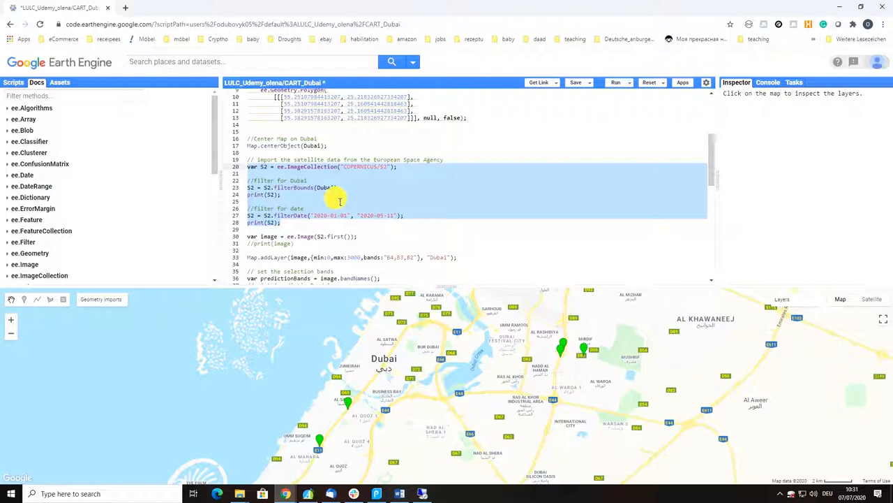
{"action": "left_click", "coordinate": [286, 222]}
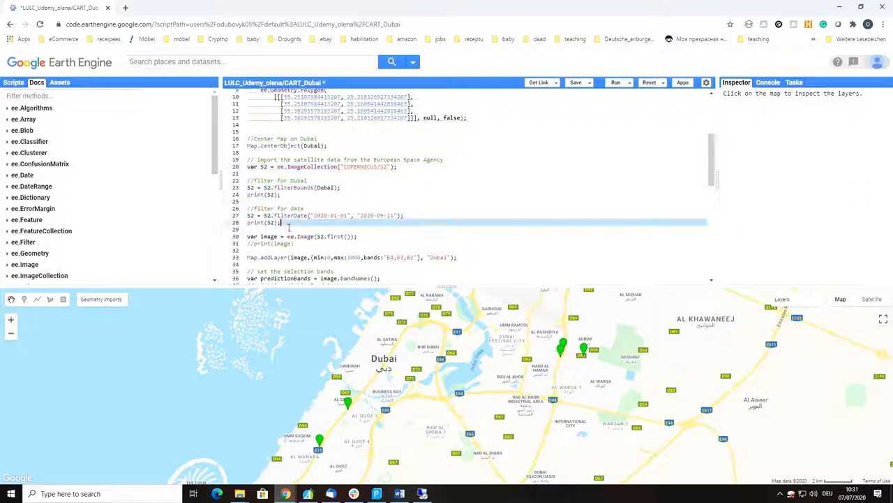
{"action": "left_click", "coordinate": [250, 173]}
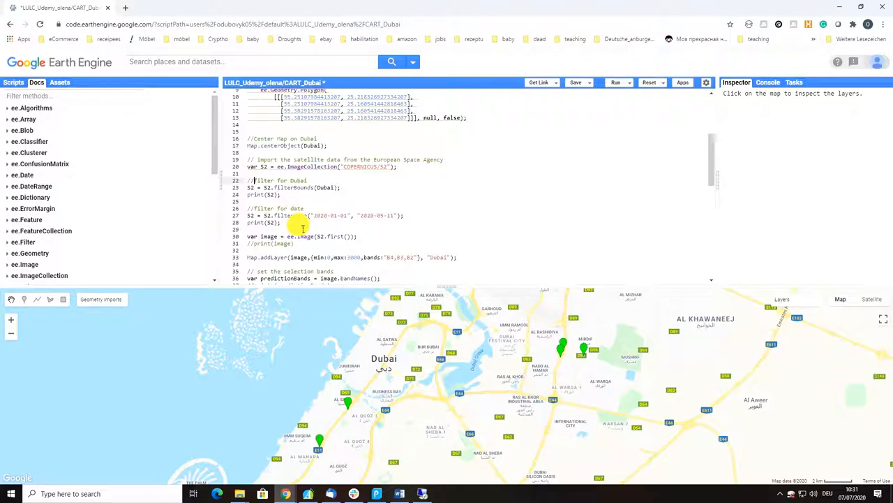
{"action": "scroll", "scroll_direction": "down", "scroll_amount": 3}
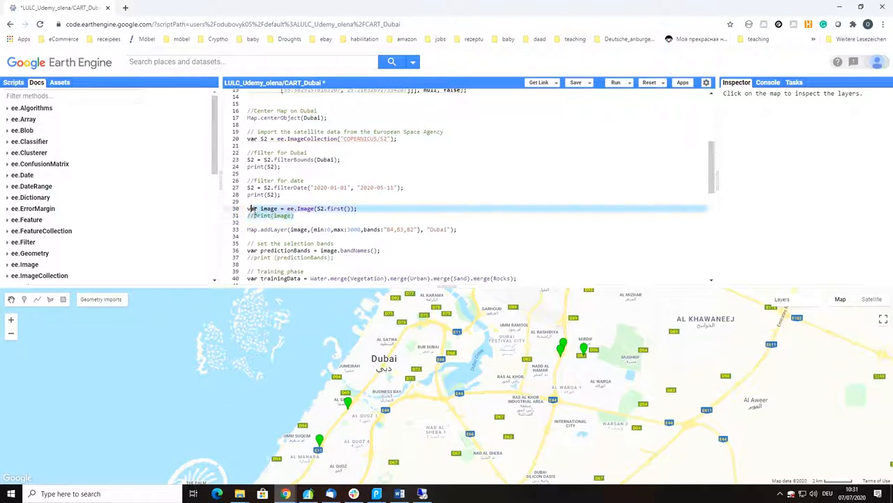
{"action": "mouse_move", "coordinate": [428, 213]}
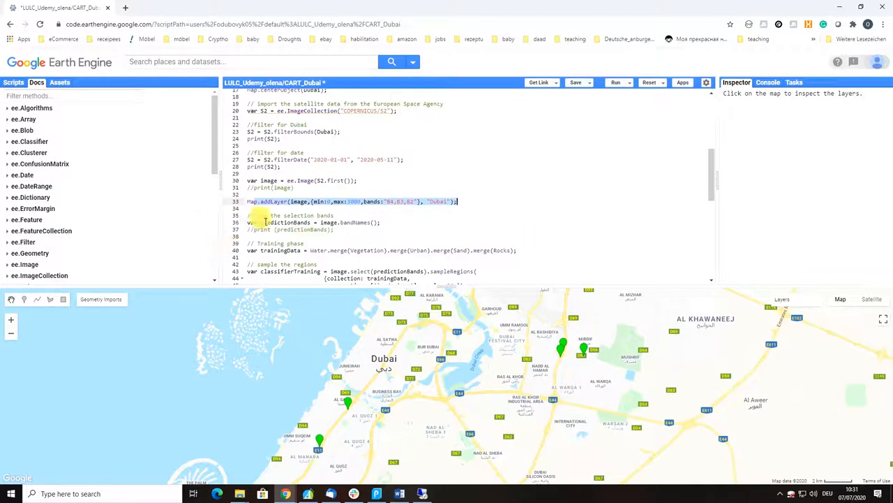
{"action": "scroll", "scroll_direction": "down", "scroll_amount": 3}
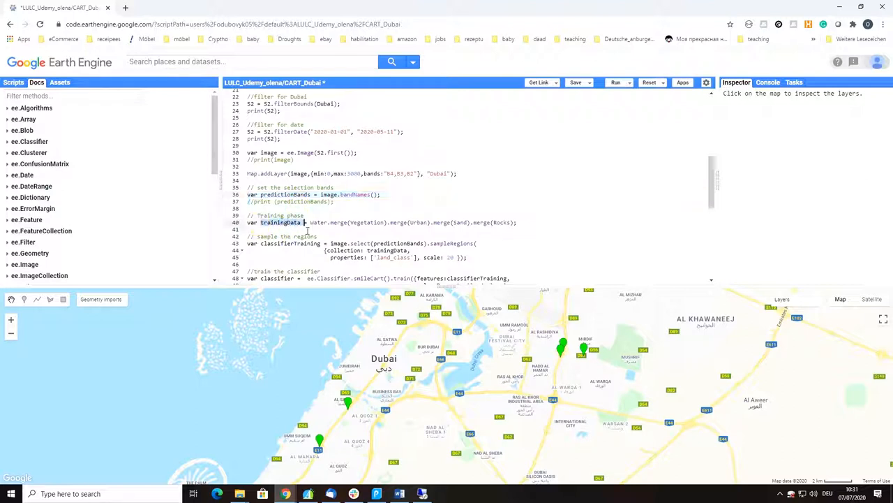
{"action": "scroll", "scroll_direction": "down", "scroll_amount": 3}
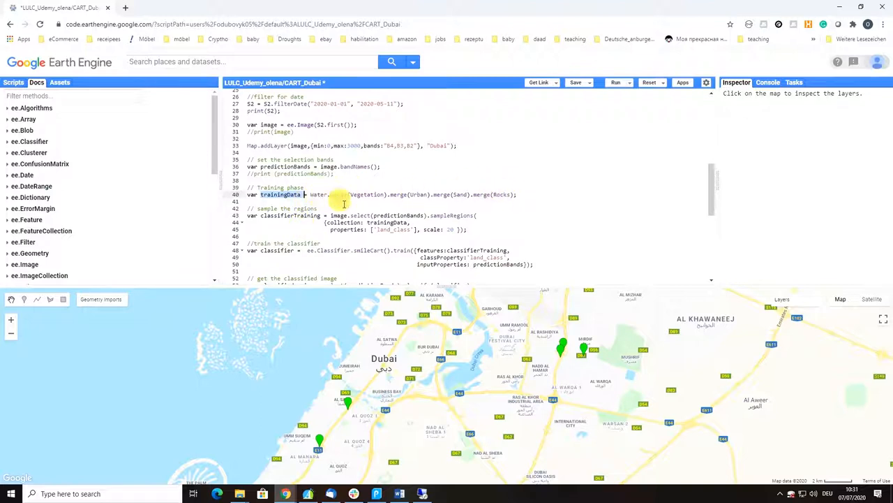
{"action": "mouse_move", "coordinate": [431, 197]}
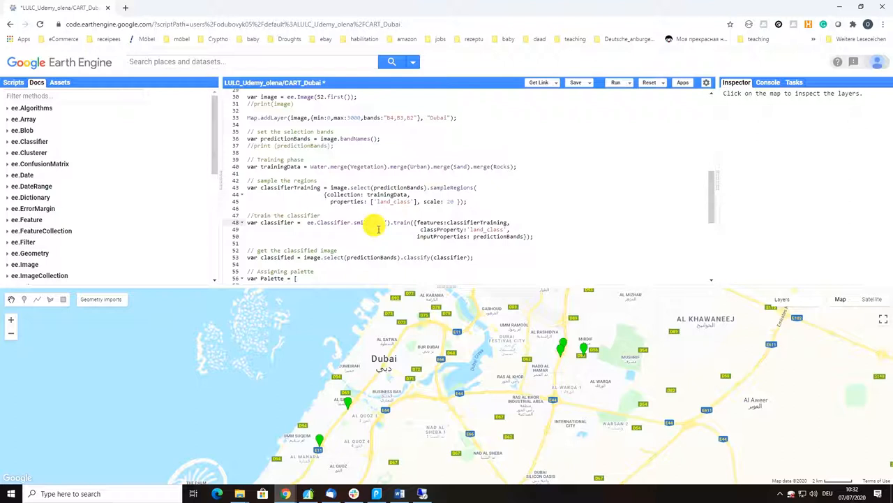
{"action": "mouse_move", "coordinate": [377, 229]}
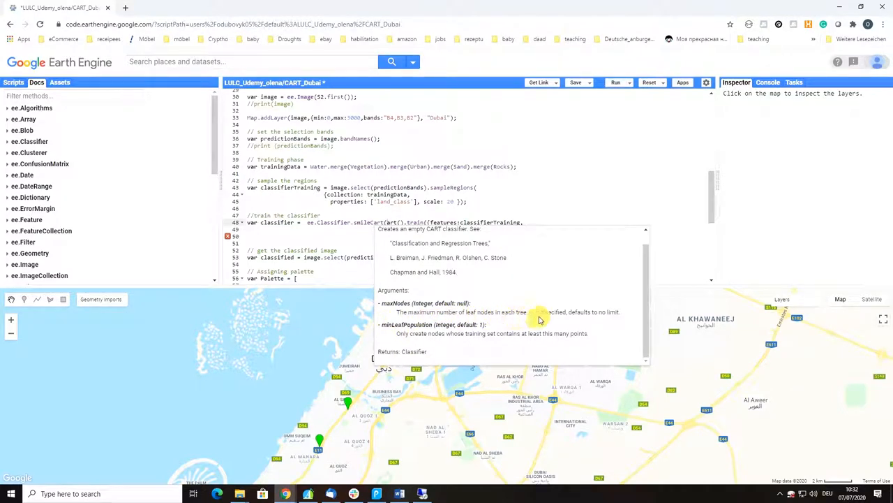
{"action": "mouse_move", "coordinate": [606, 321]}
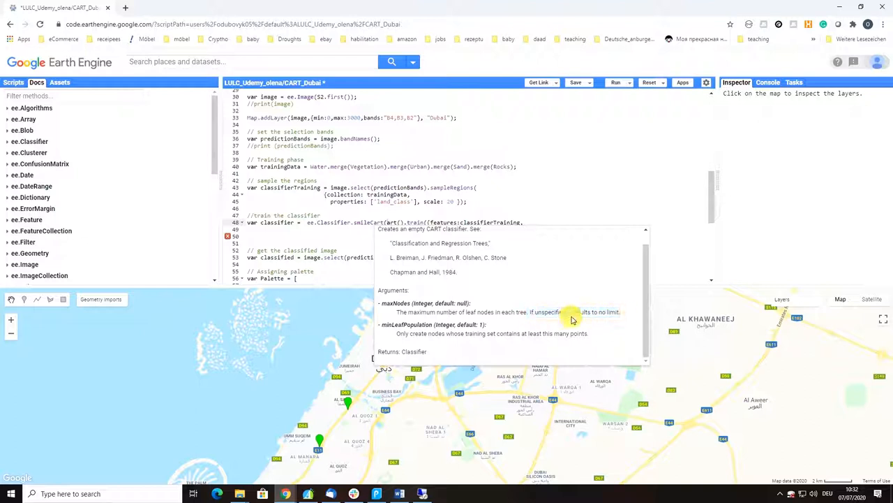
{"action": "mouse_move", "coordinate": [371, 334]}
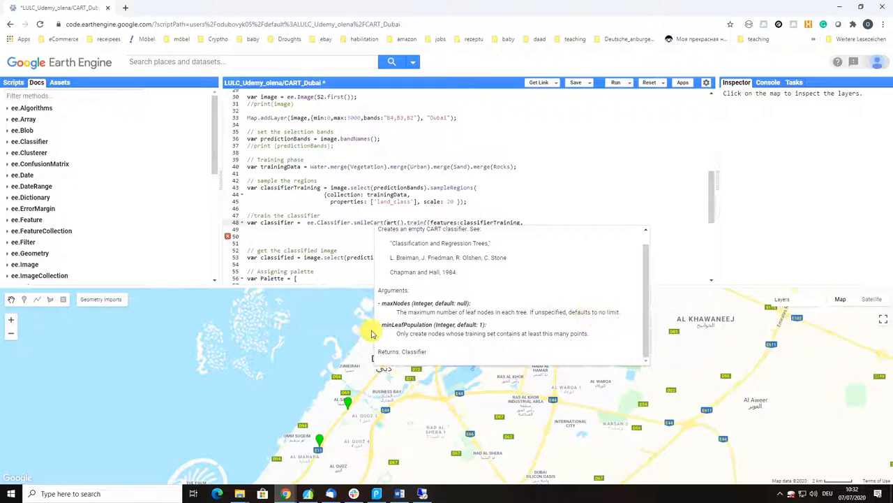
{"action": "mouse_move", "coordinate": [416, 344]}
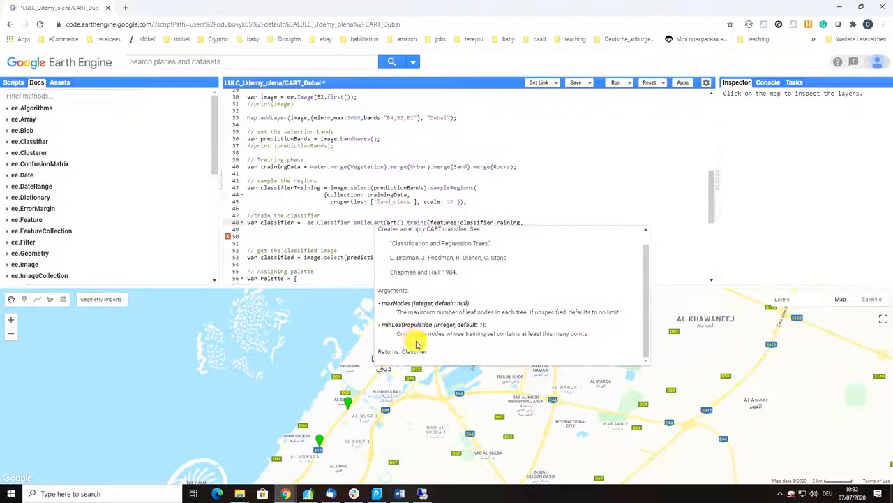
{"action": "mouse_move", "coordinate": [439, 340]}
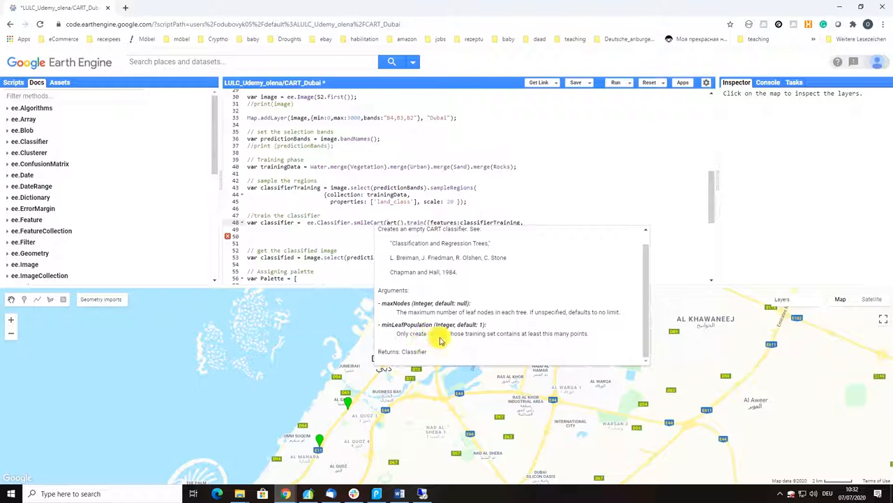
{"action": "mouse_move", "coordinate": [544, 343]}
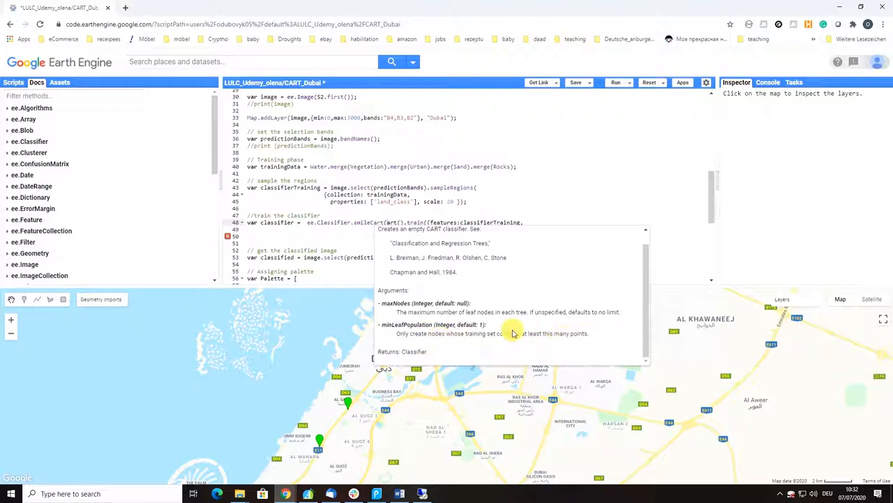
{"action": "mouse_move", "coordinate": [488, 332]}
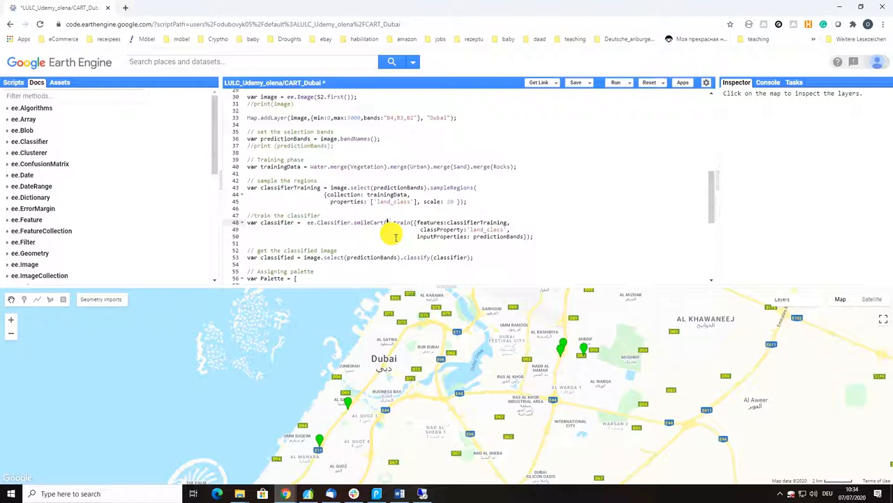
- Filter the API reference to 'ee.cla' and review the ee.Classifier entries such as libsvm
{"action": "scroll", "scroll_direction": "down", "scroll_amount": 3}
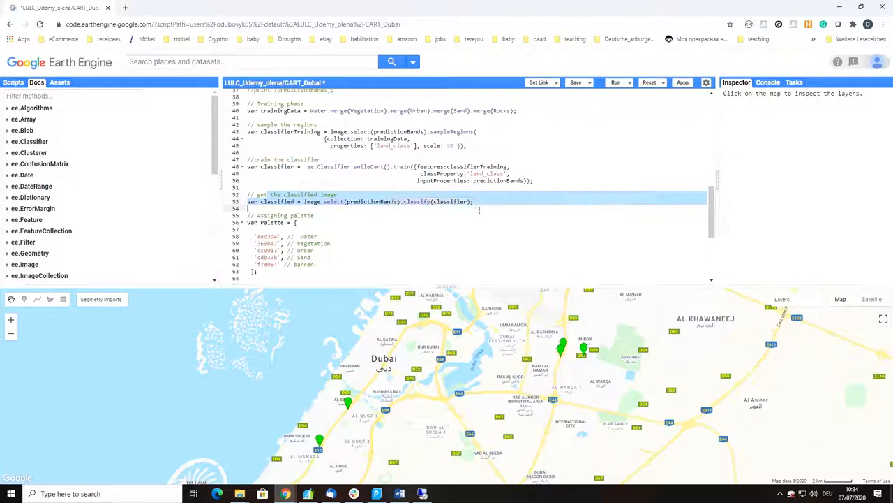
{"action": "scroll", "scroll_direction": "down", "scroll_amount": 3}
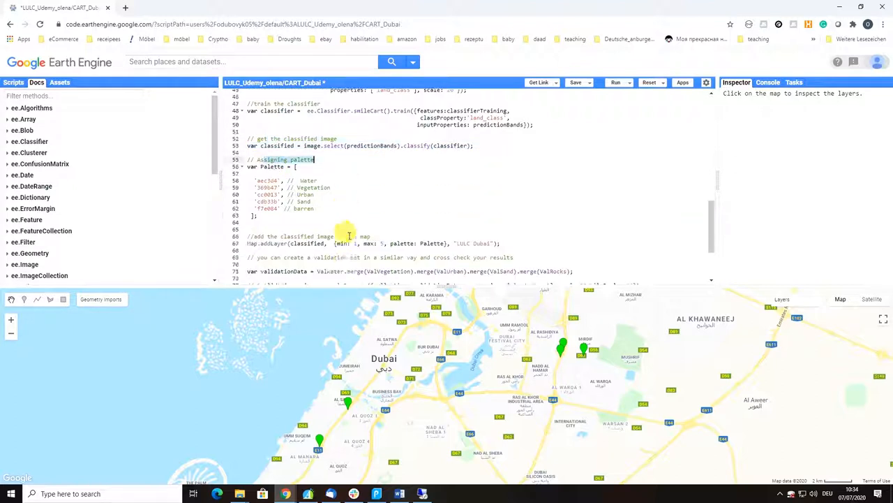
{"action": "scroll", "scroll_direction": "down", "scroll_amount": 3}
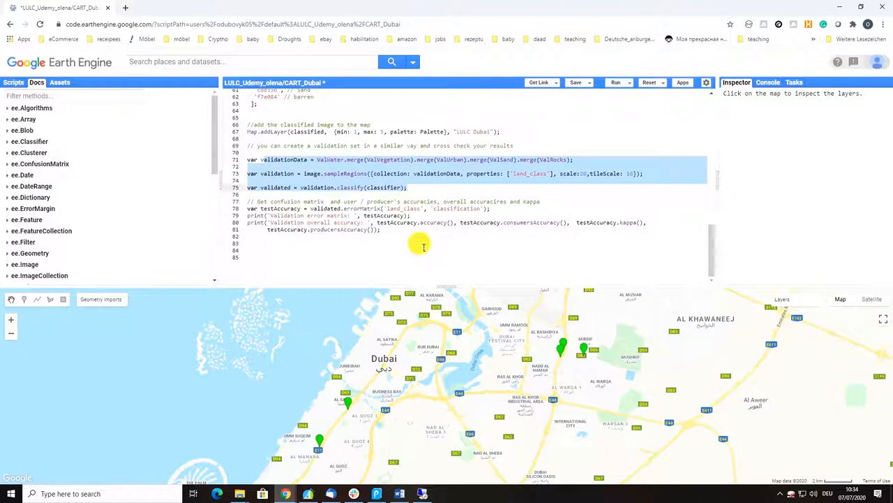
{"action": "scroll", "scroll_direction": "up", "scroll_amount": 3}
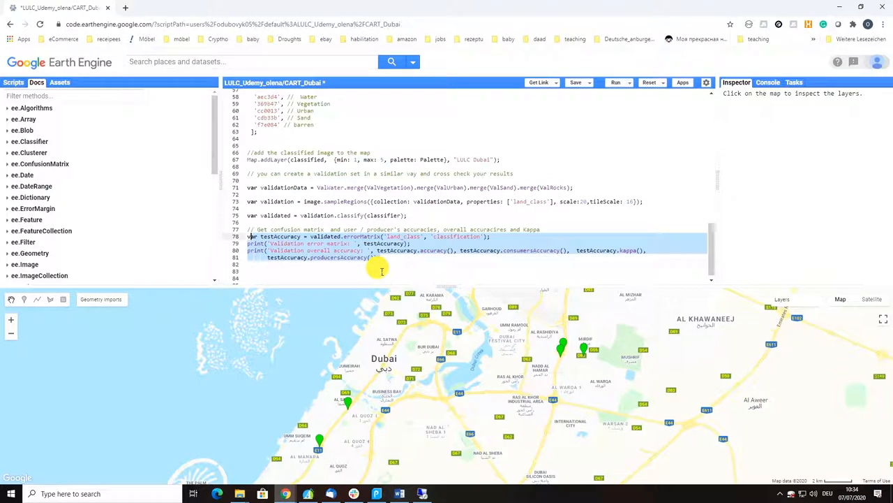
{"action": "scroll", "scroll_direction": "up", "scroll_amount": 3}
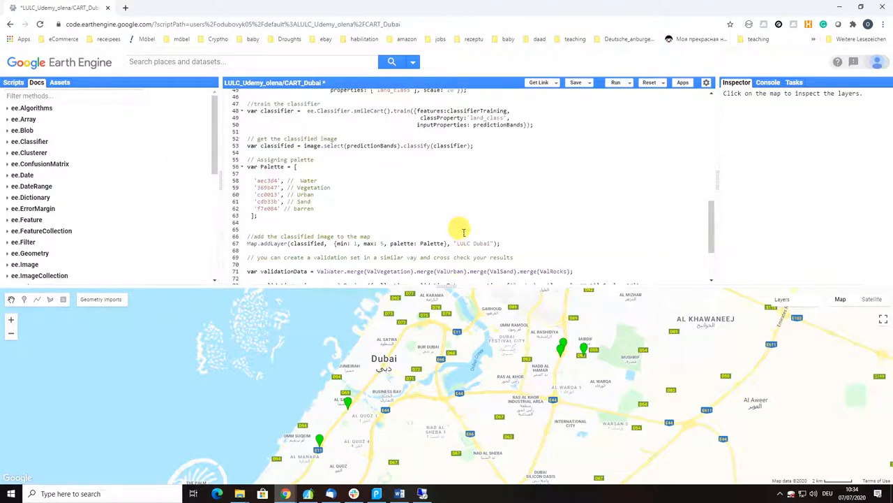
{"action": "scroll", "scroll_direction": "up", "scroll_amount": 3}
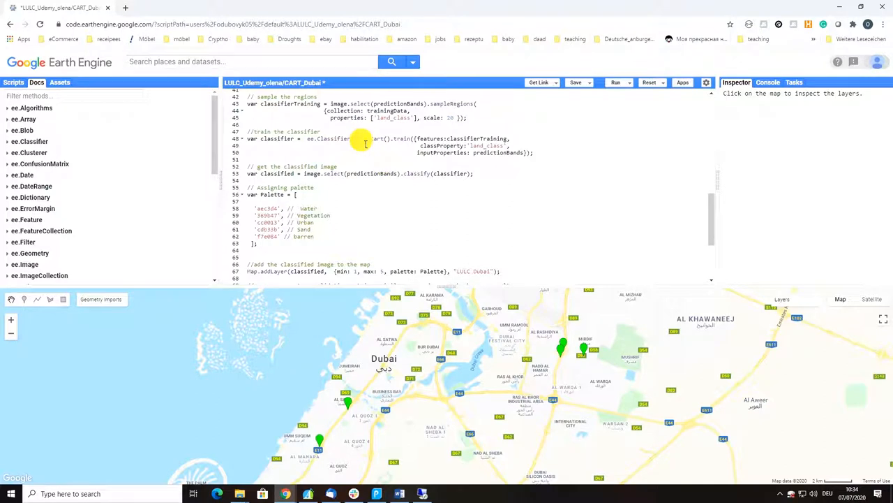
{"action": "mouse_move", "coordinate": [360, 142]}
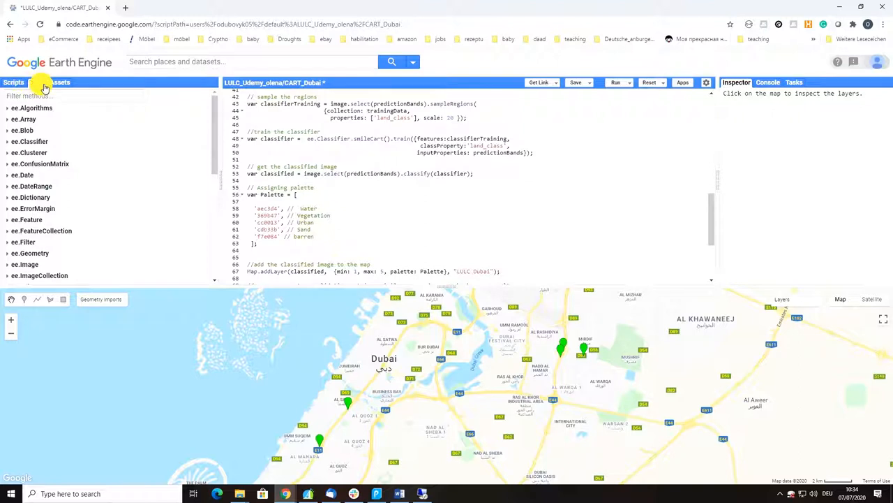
{"action": "left_click", "coordinate": [36, 82]}
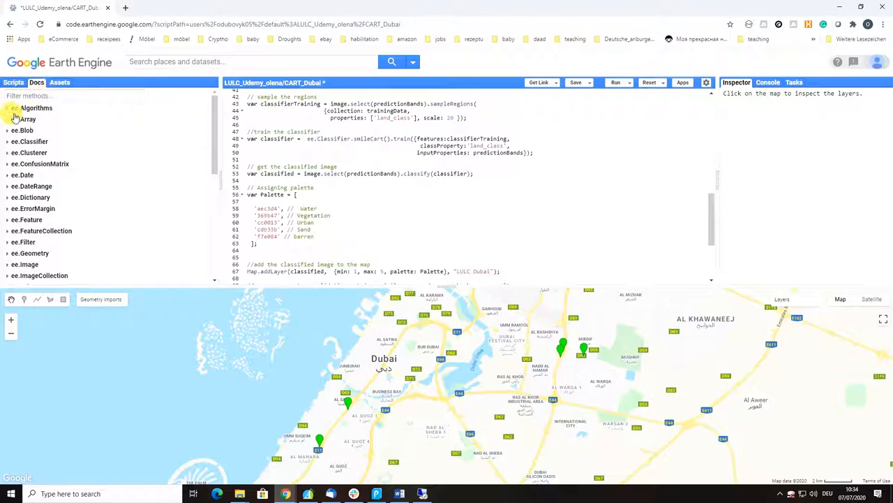
{"action": "left_click", "coordinate": [70, 95]}
{"action": "type", "text": "ee.c"}
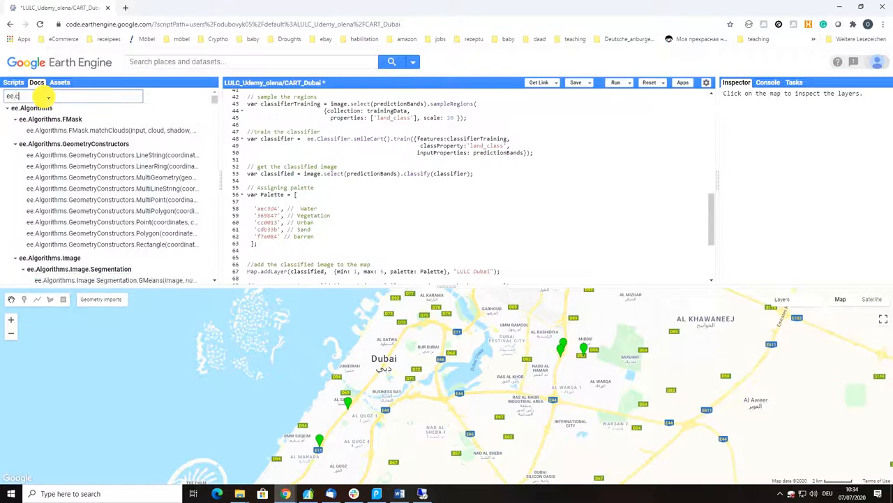
{"action": "type", "text": "la"}
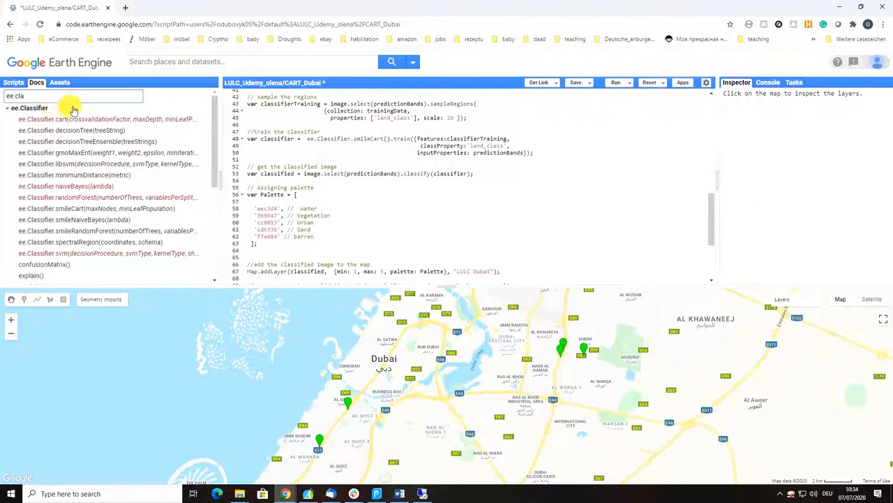
{"action": "mouse_move", "coordinate": [123, 124]}
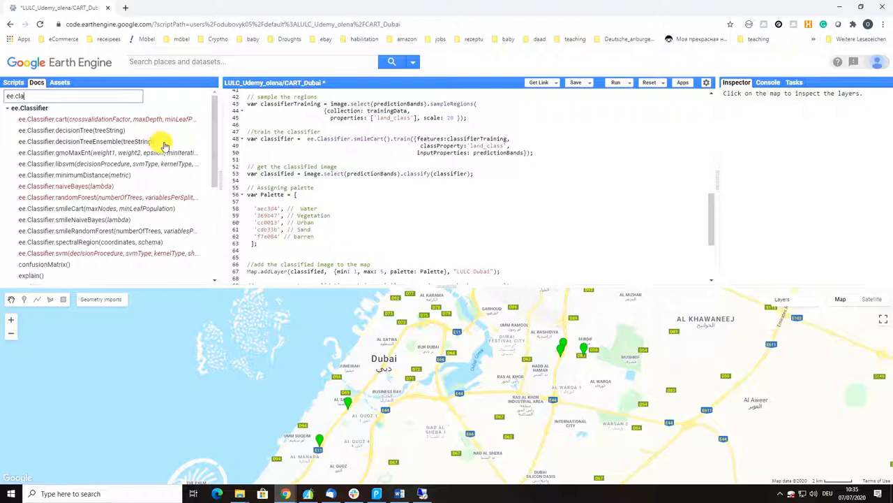
{"action": "mouse_move", "coordinate": [104, 169]}
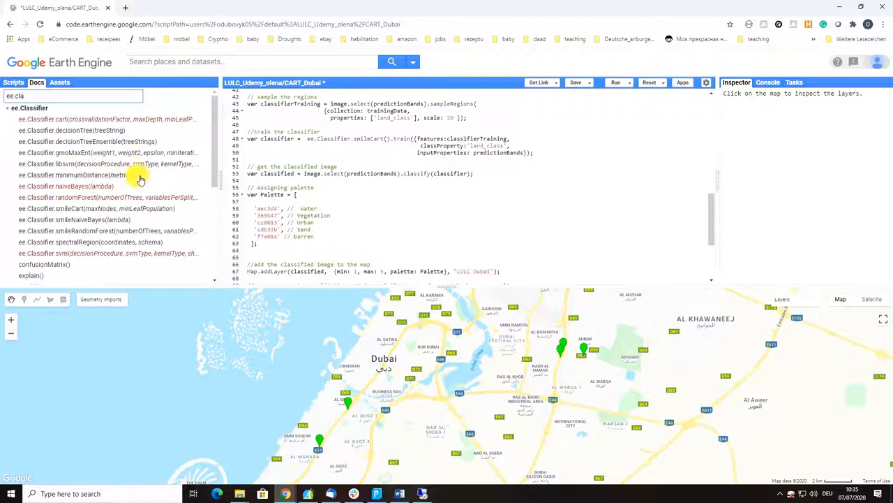
{"action": "mouse_move", "coordinate": [119, 203]}
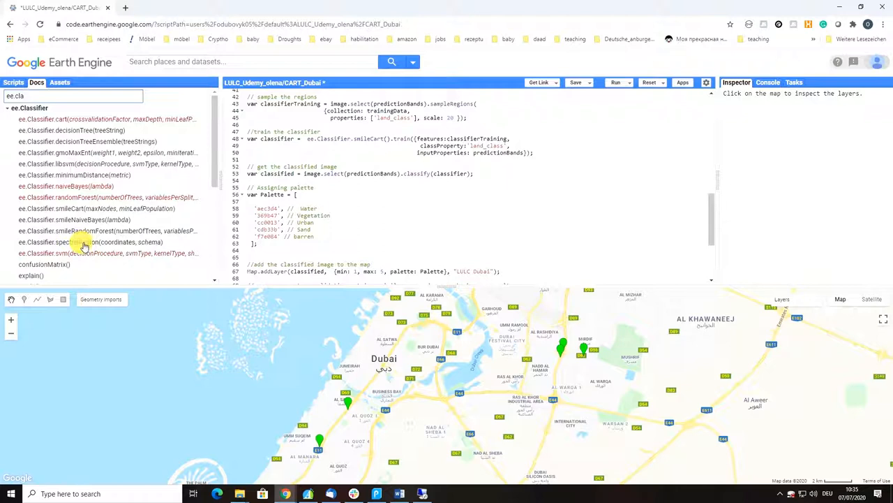
{"action": "mouse_move", "coordinate": [170, 251]}
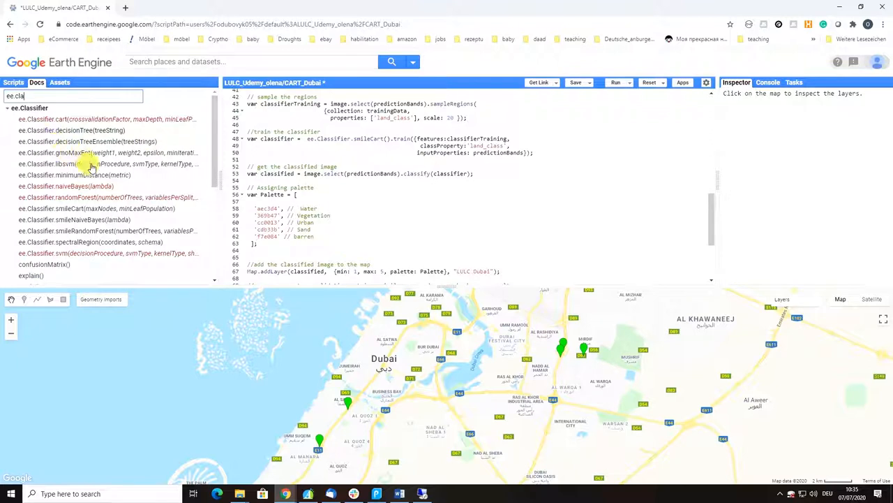
{"action": "mouse_move", "coordinate": [126, 237]}
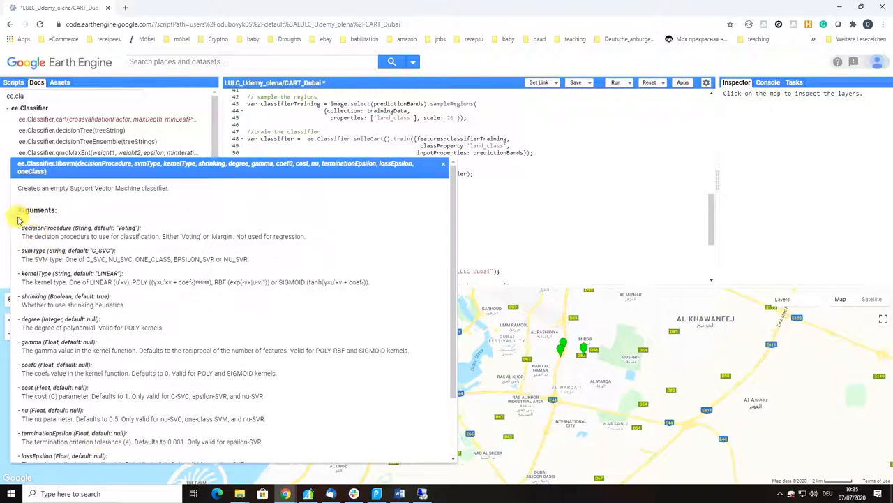
{"action": "mouse_move", "coordinate": [126, 244]}
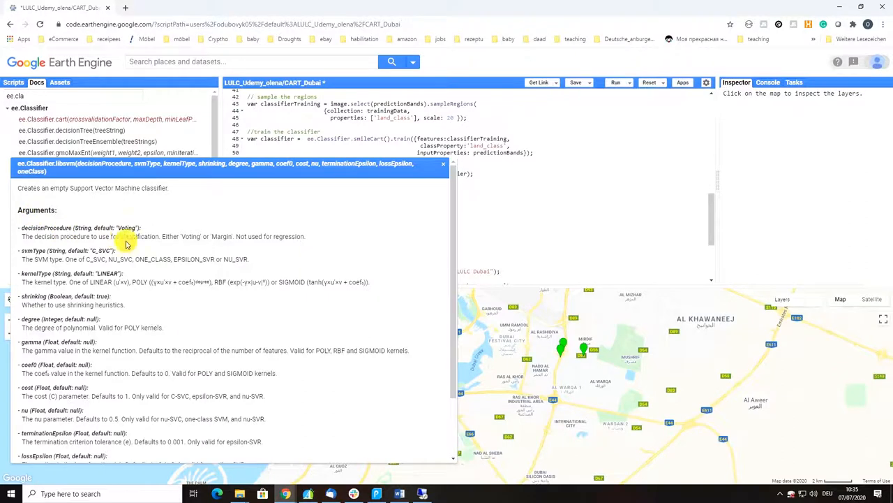
{"action": "scroll", "scroll_direction": "down", "scroll_amount": 3}
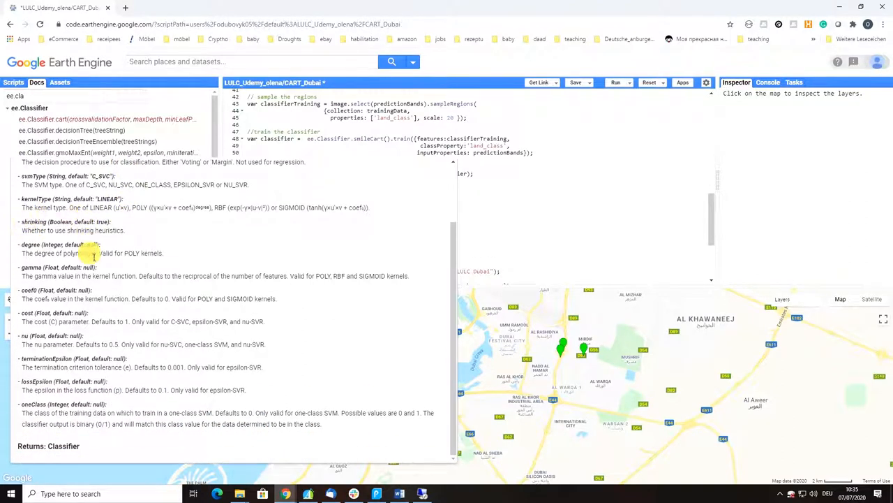
{"action": "mouse_move", "coordinate": [176, 408]}
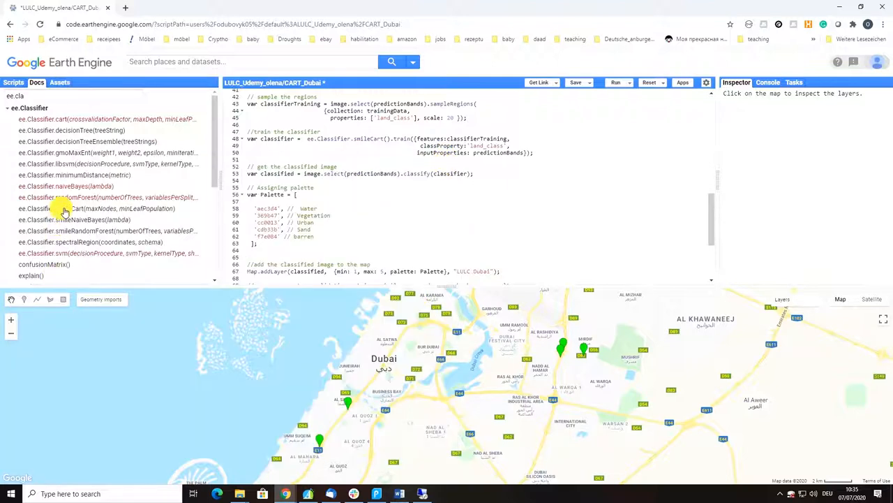
{"action": "mouse_move", "coordinate": [67, 176]}
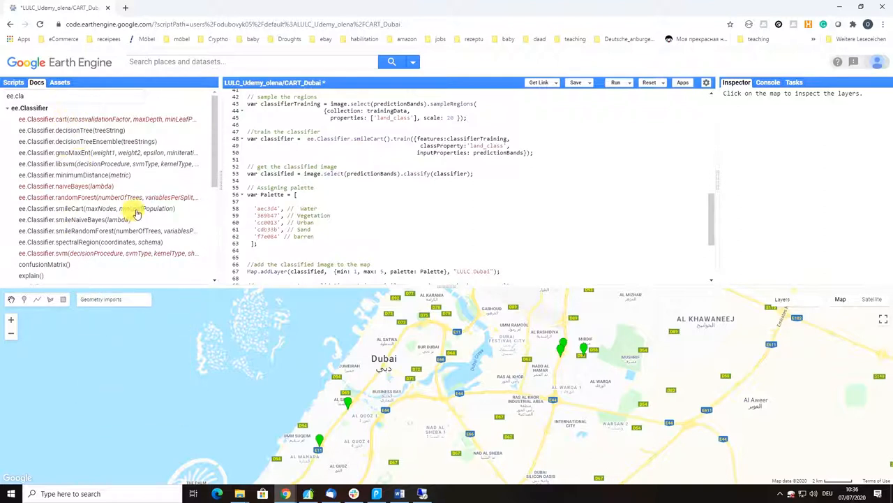
{"action": "mouse_move", "coordinate": [120, 104]}
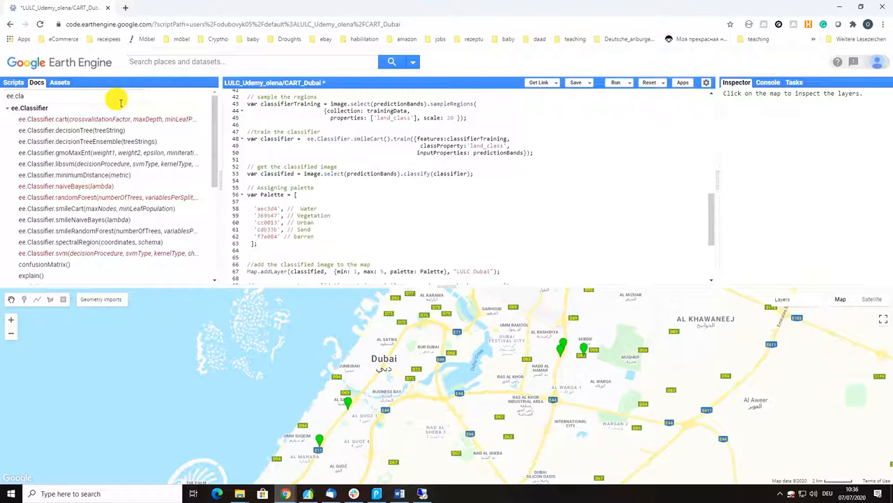
- Return to the top of the Dubai CART script and run it so the classified layer draws
{"action": "scroll", "scroll_direction": "up", "scroll_amount": 3}
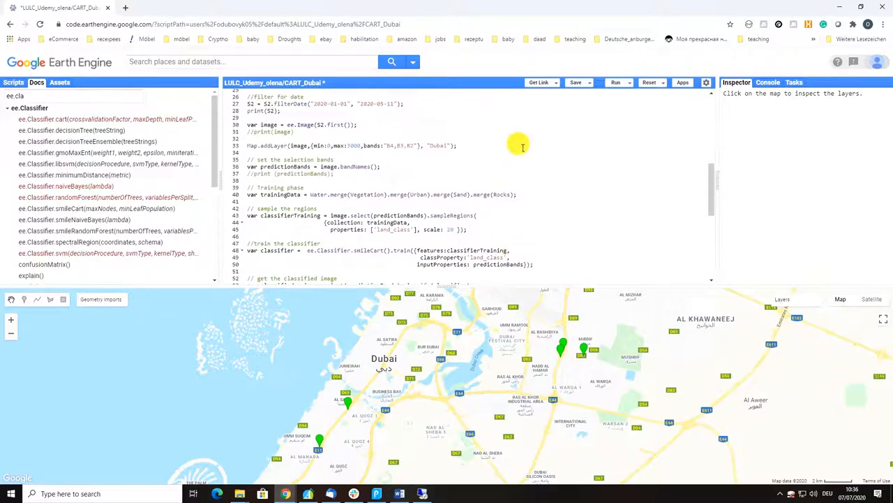
{"action": "scroll", "scroll_direction": "up", "scroll_amount": 3}
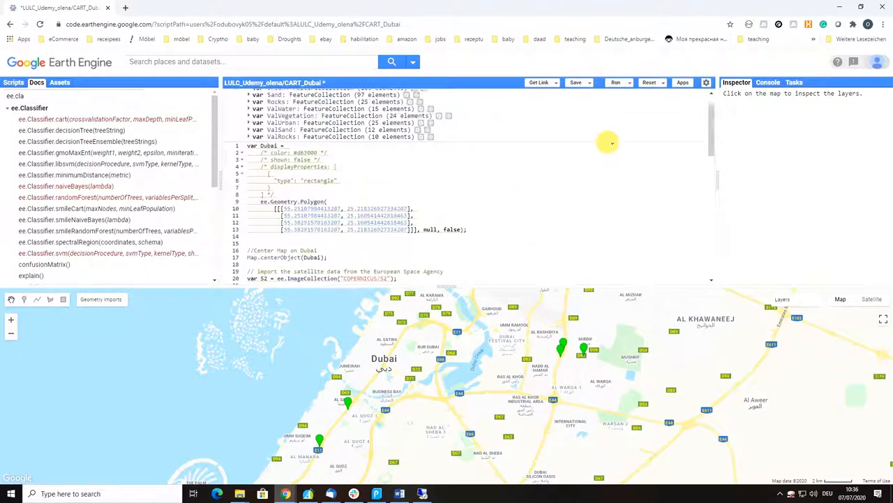
{"action": "left_click", "coordinate": [616, 82]}
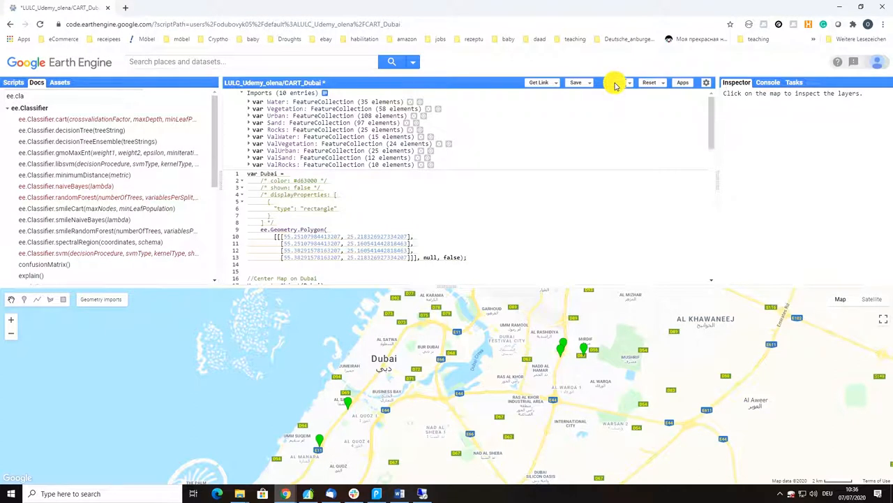
{"action": "left_click", "coordinate": [617, 83]}
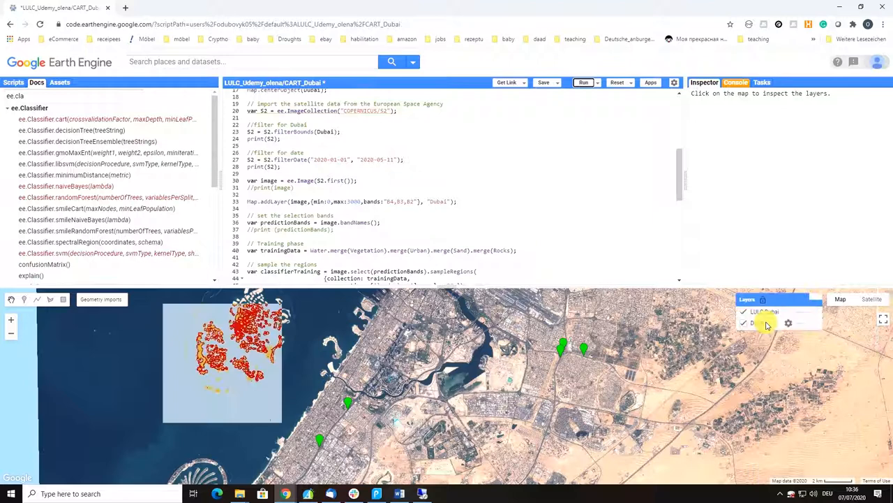
{"action": "left_click", "coordinate": [744, 322]}
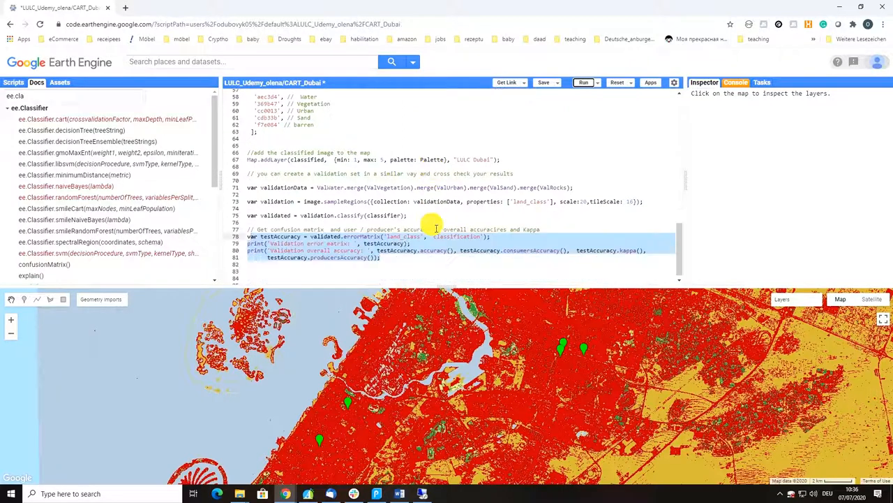
{"action": "scroll", "scroll_direction": "up", "scroll_amount": 3}
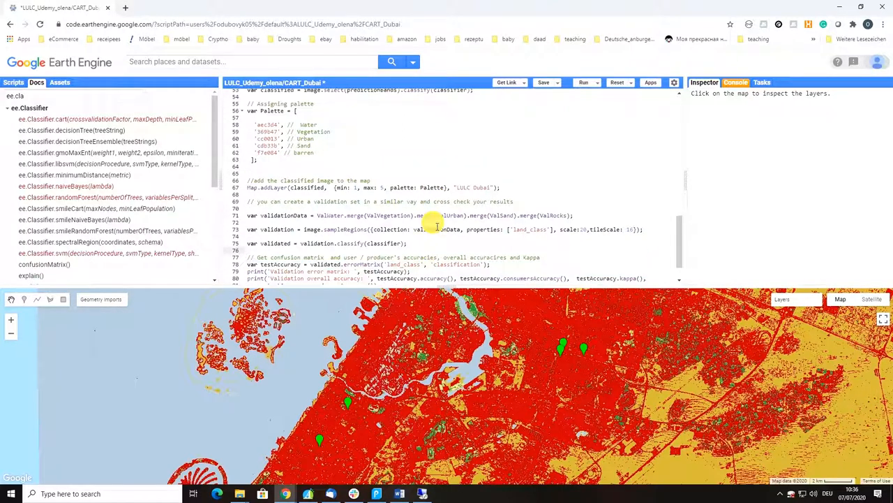
{"action": "scroll", "scroll_direction": "up", "scroll_amount": 3}
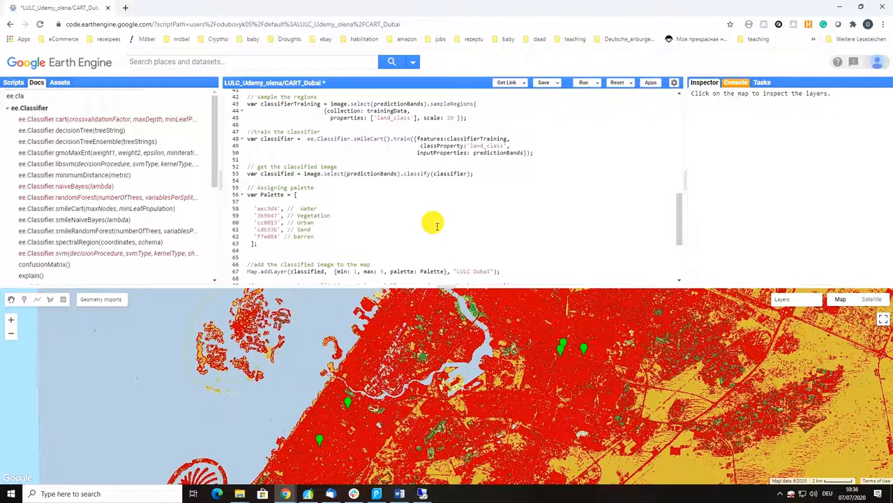
{"action": "scroll", "scroll_direction": "up", "scroll_amount": 3}
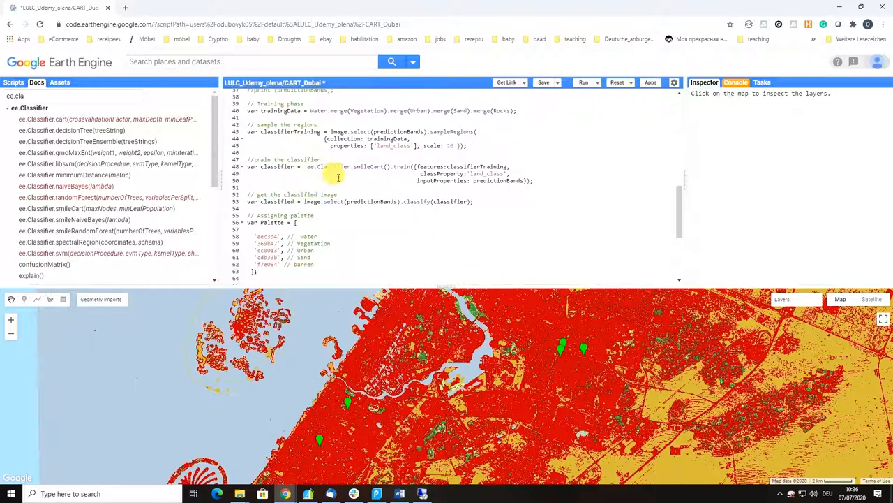
{"action": "mouse_move", "coordinate": [366, 171]}
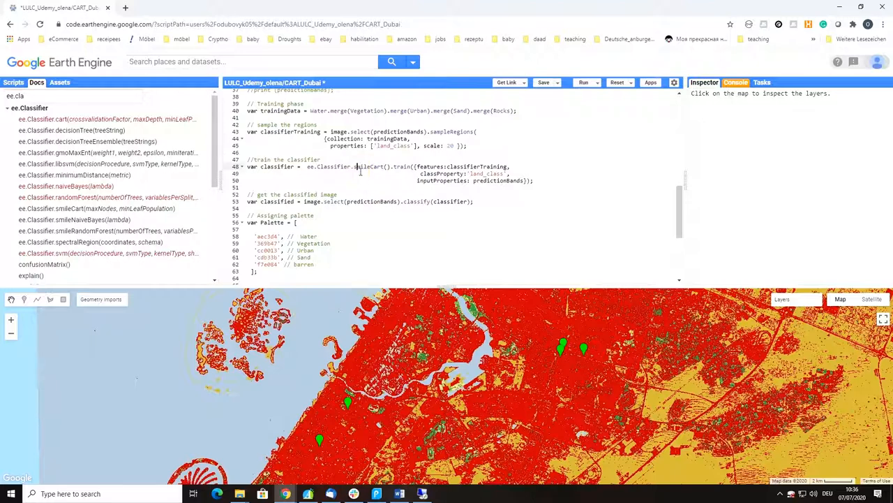
{"action": "double_click", "coordinate": [368, 166]}
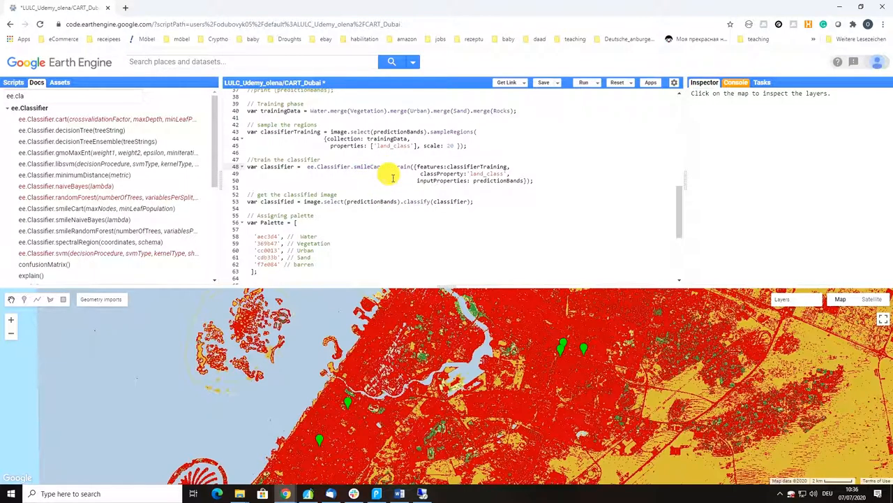
{"action": "scroll", "scroll_direction": "down", "scroll_amount": 3}
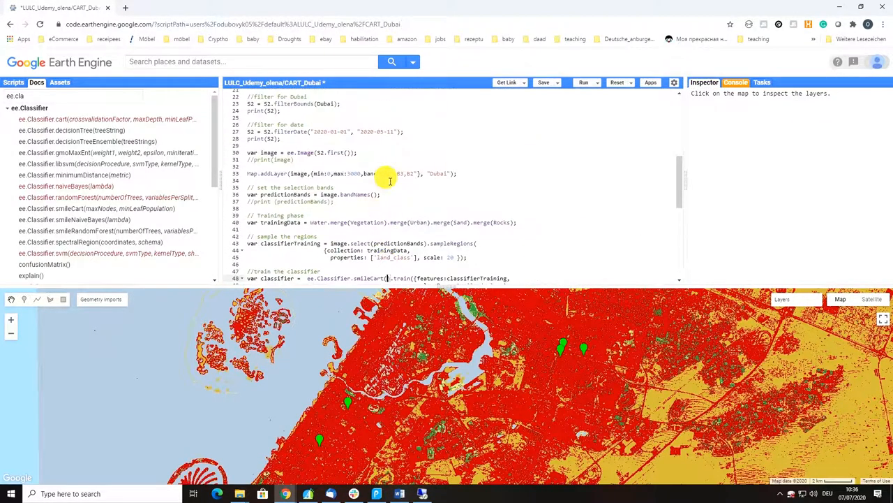
{"action": "scroll", "scroll_direction": "up", "scroll_amount": 3}
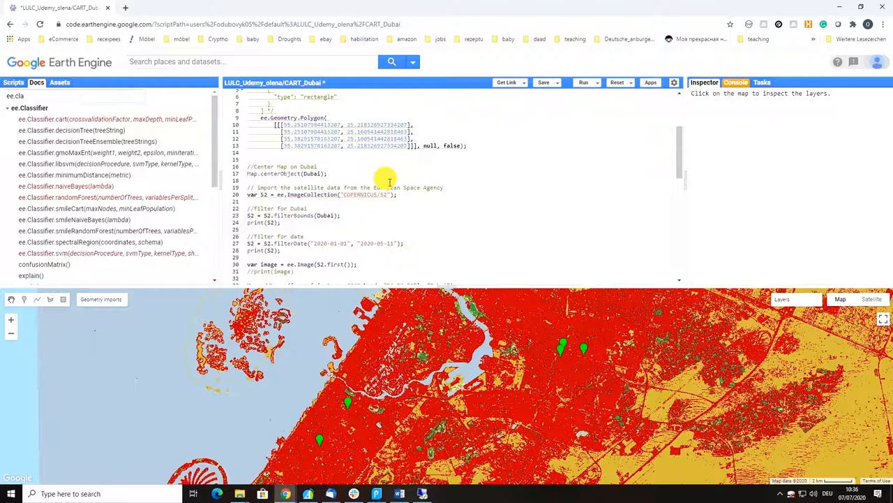
{"action": "scroll", "scroll_direction": "down", "scroll_amount": 3}
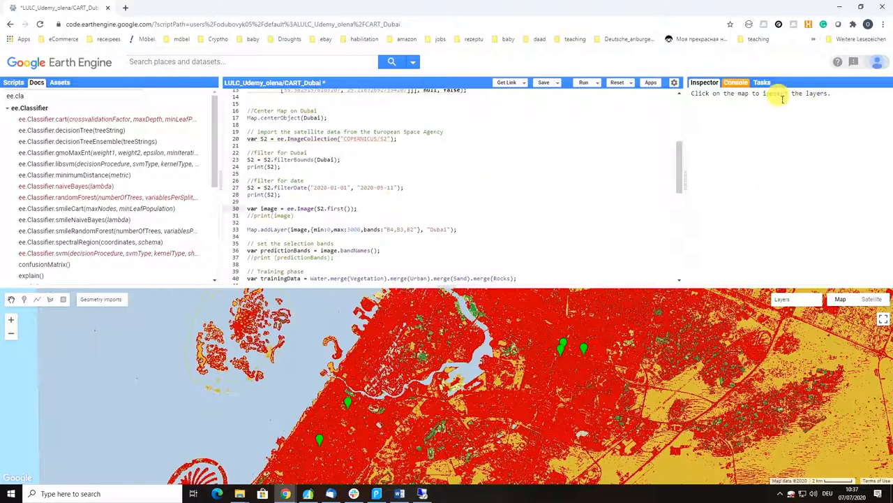
- Show the Console output and rerun the script, revealing the printed Sentinel-2 collections
{"action": "left_click", "coordinate": [734, 83]}
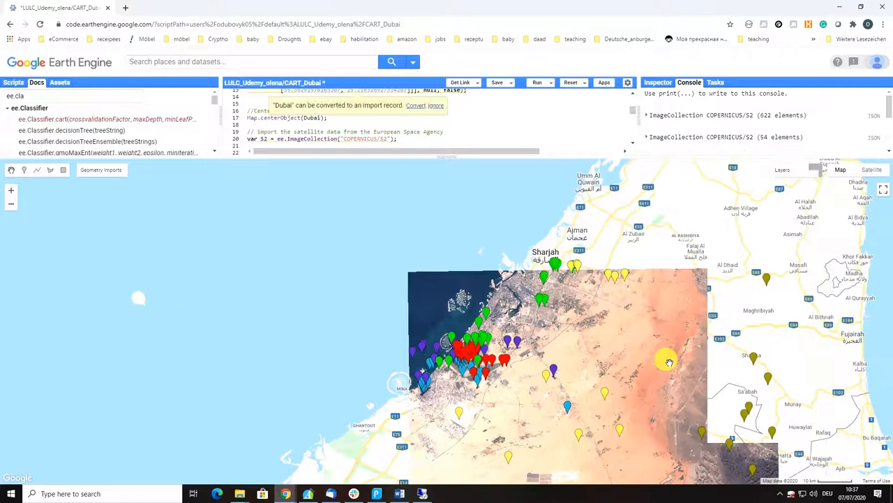
{"action": "left_click", "coordinate": [536, 83]}
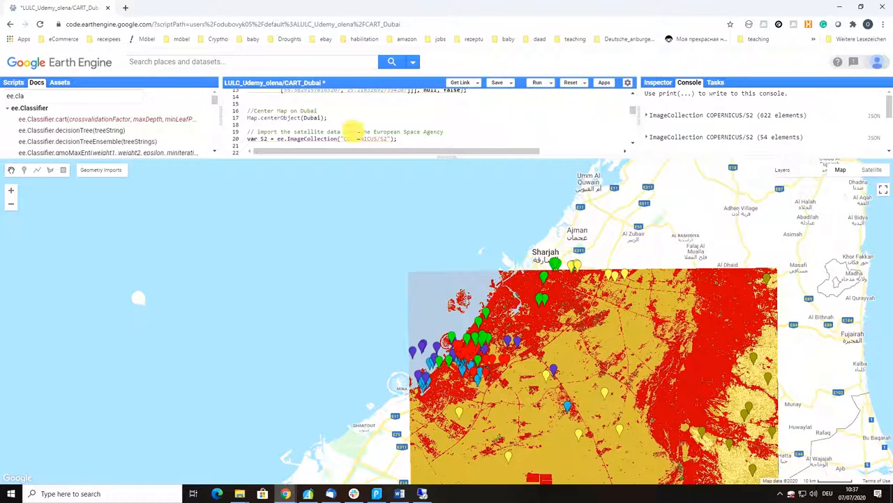
{"action": "scroll", "scroll_direction": "down", "scroll_amount": 3}
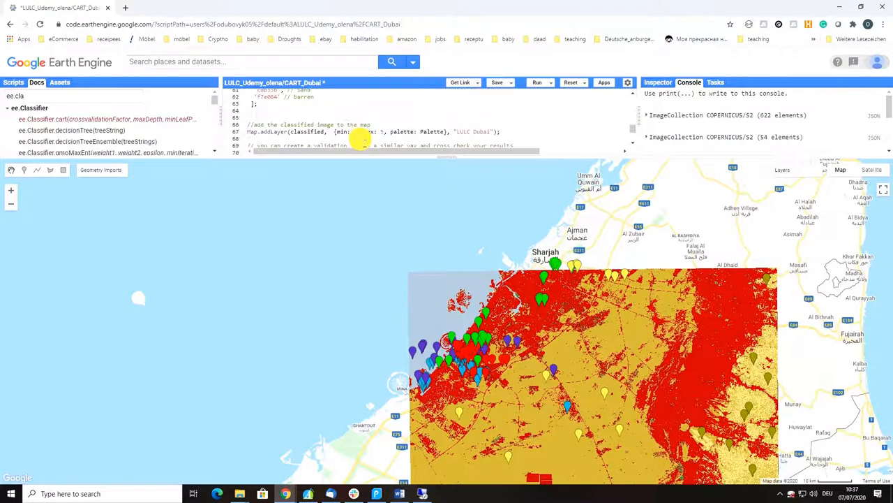
{"action": "scroll", "scroll_direction": "down", "scroll_amount": 3}
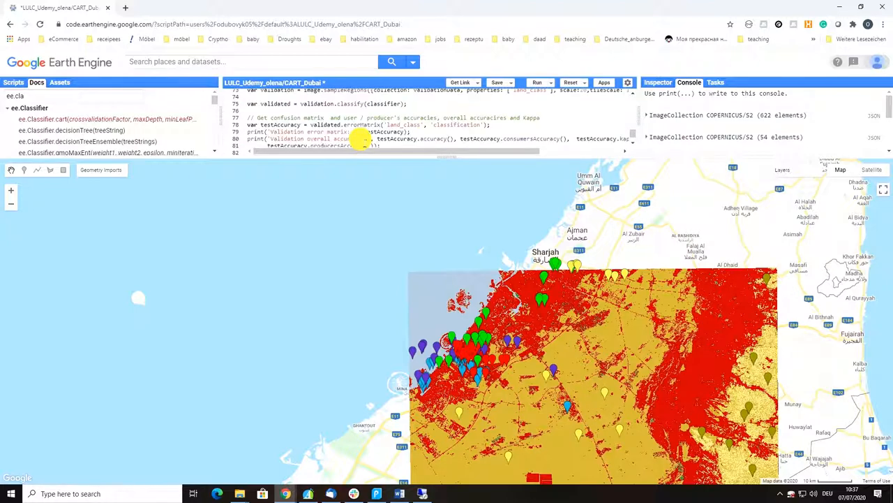
{"action": "mouse_move", "coordinate": [541, 328]}
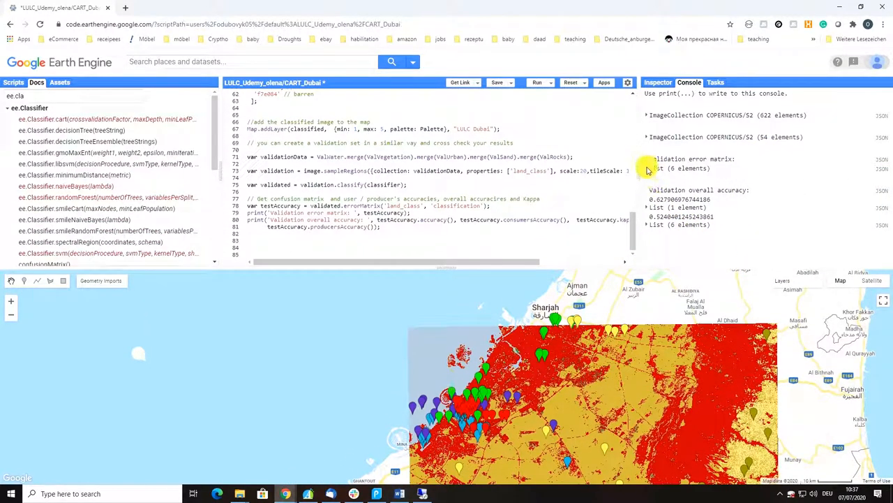
- Inspect the validation error matrix, then expand the six per-class consumer's accuracy values
{"action": "left_click", "coordinate": [650, 168]}
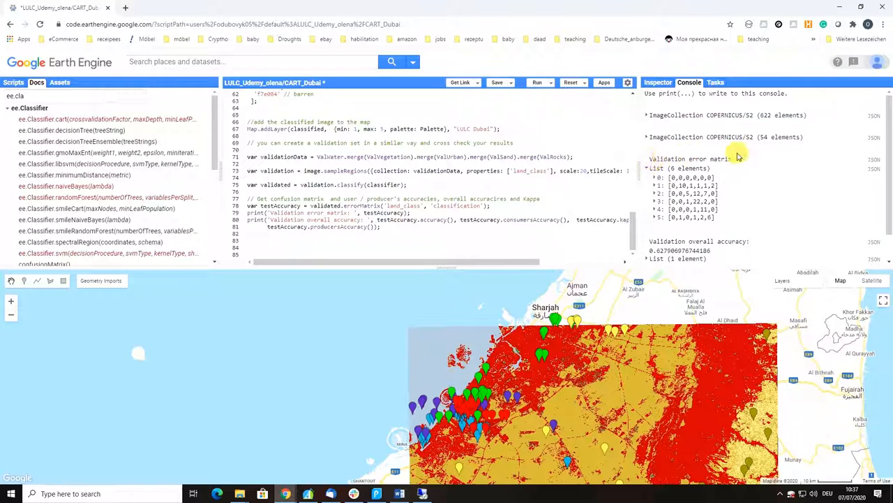
{"action": "left_click", "coordinate": [655, 167]}
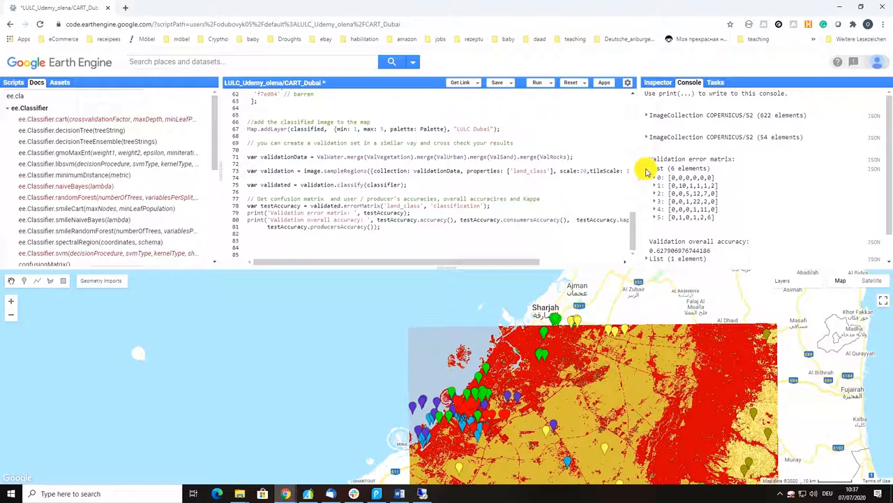
{"action": "left_click", "coordinate": [650, 167]}
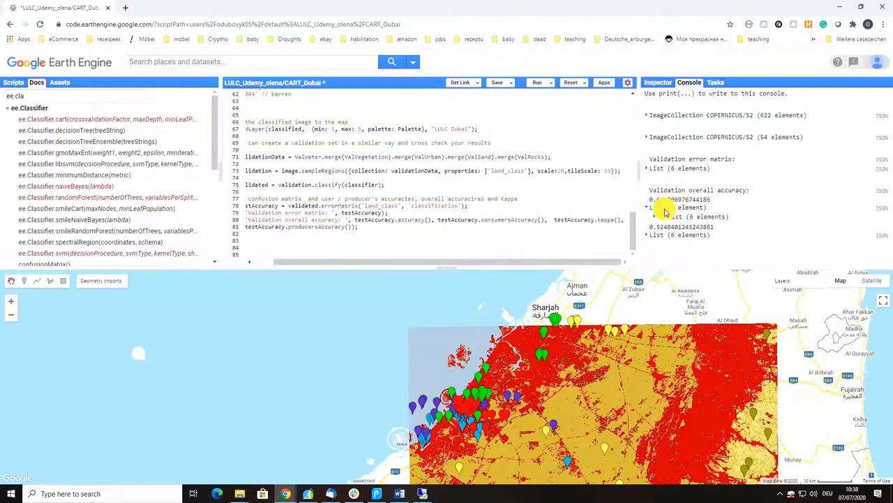
{"action": "left_click", "coordinate": [650, 207]}
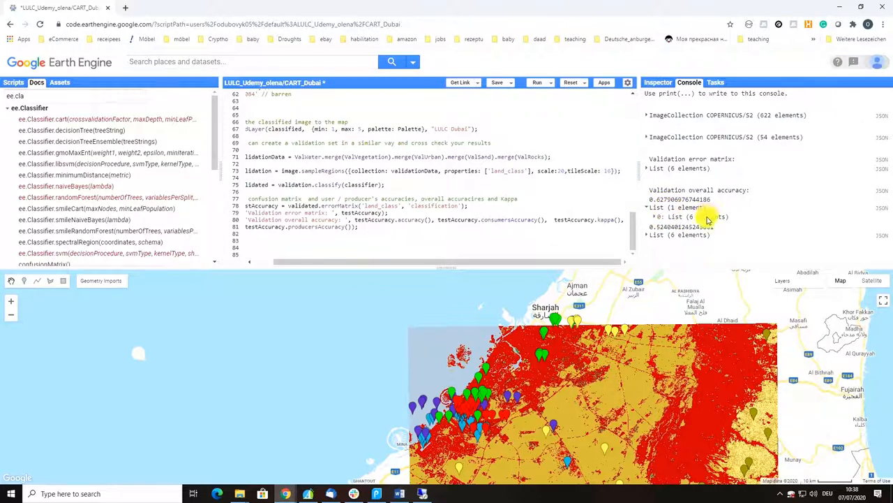
{"action": "left_click", "coordinate": [656, 214]}
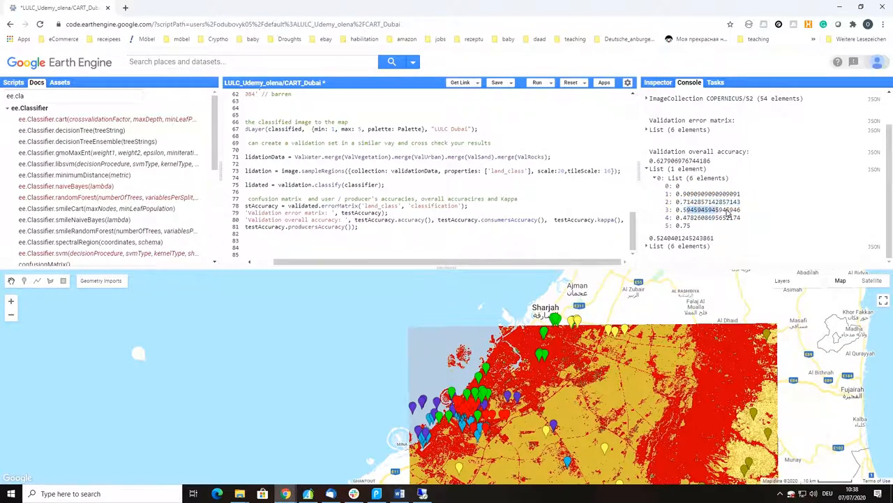
{"action": "mouse_move", "coordinate": [662, 215]}
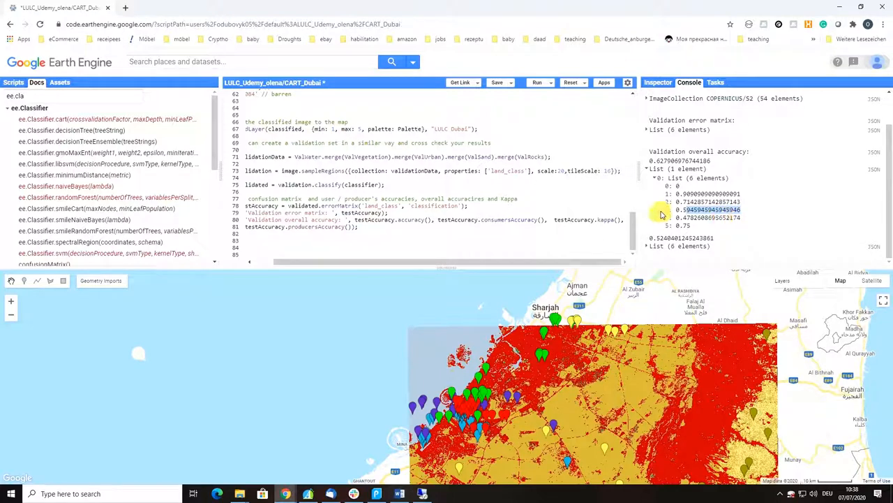
{"action": "mouse_move", "coordinate": [743, 226]}
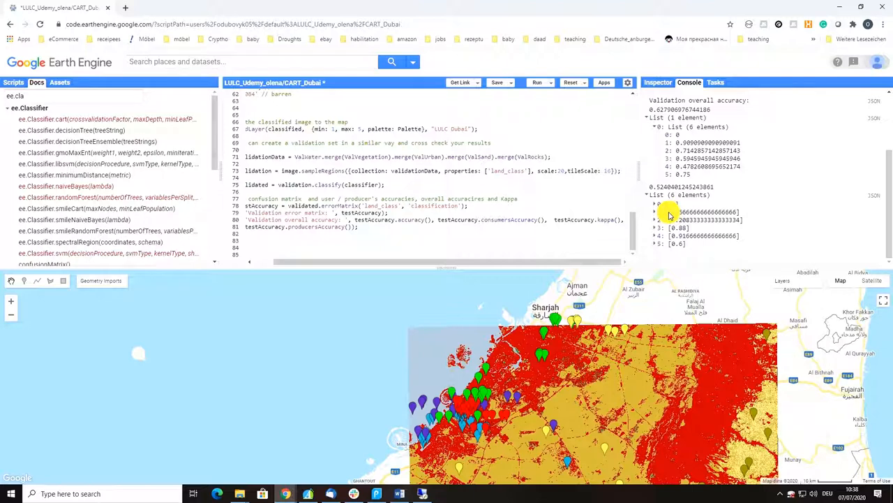
- Expand the six per-class producer's accuracy values listed below the kappa value
{"action": "left_click", "coordinate": [655, 213]}
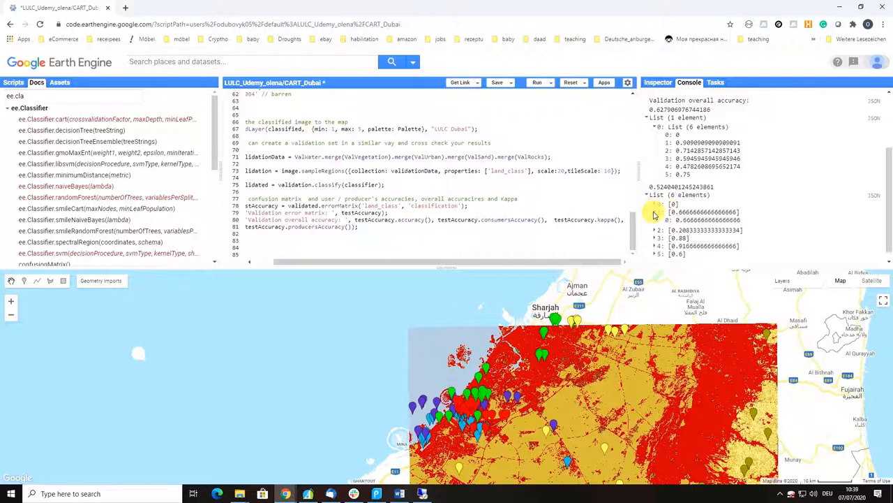
{"action": "left_click", "coordinate": [653, 212]}
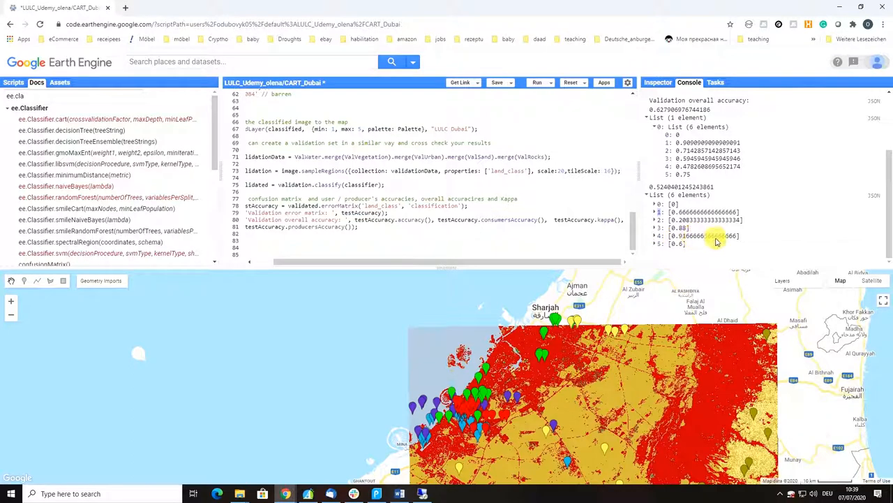
{"action": "mouse_move", "coordinate": [692, 176]}
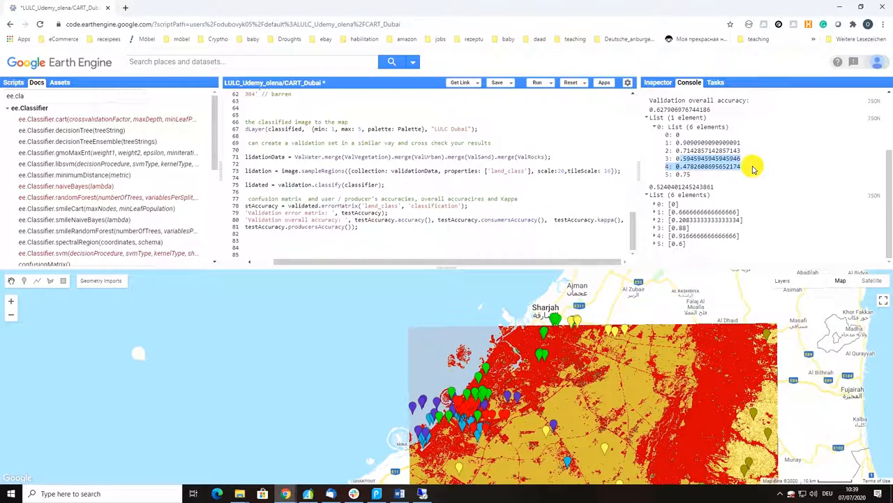
{"action": "mouse_move", "coordinate": [740, 237]}
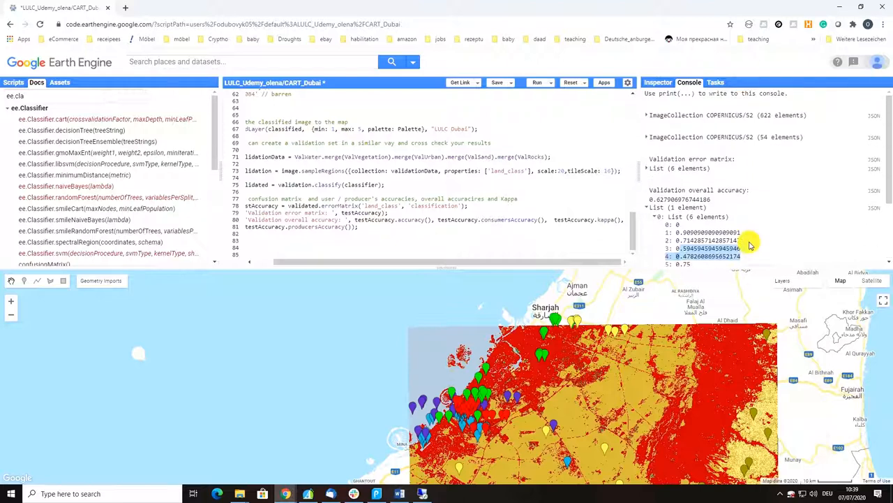
{"action": "scroll", "scroll_direction": "down", "scroll_amount": 3}
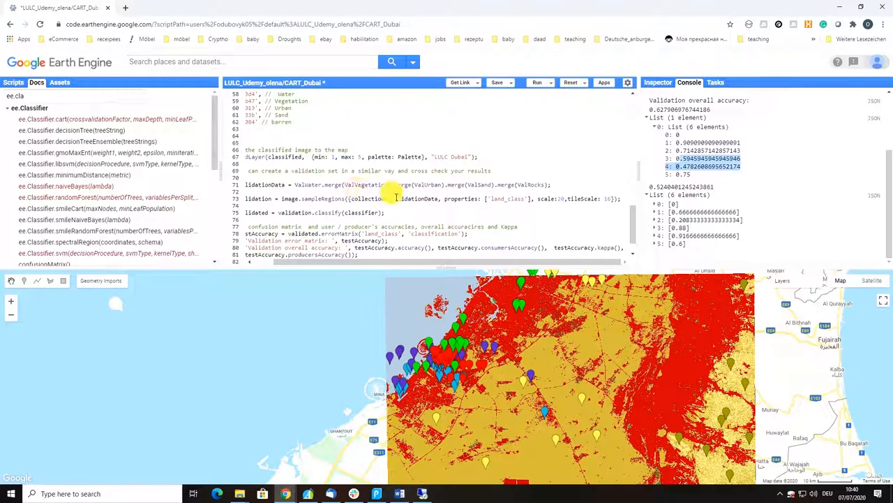
{"action": "scroll", "scroll_direction": "up", "scroll_amount": 3}
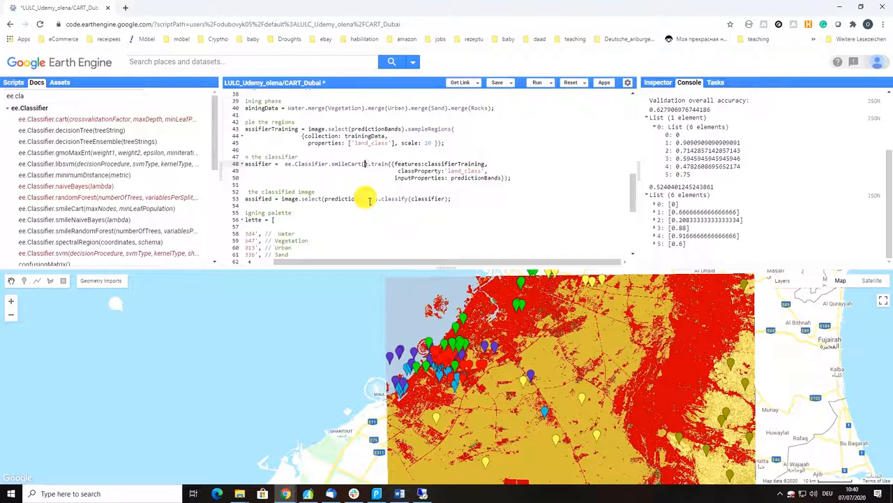
{"action": "mouse_move", "coordinate": [768, 105]}
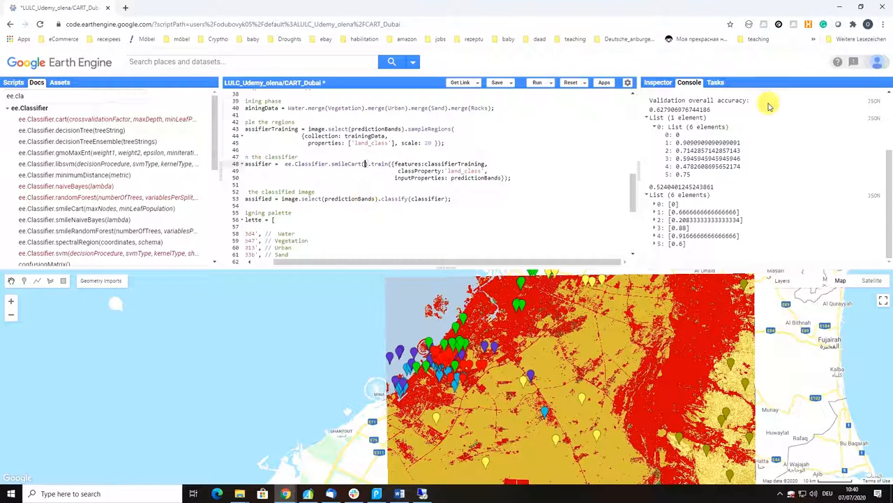